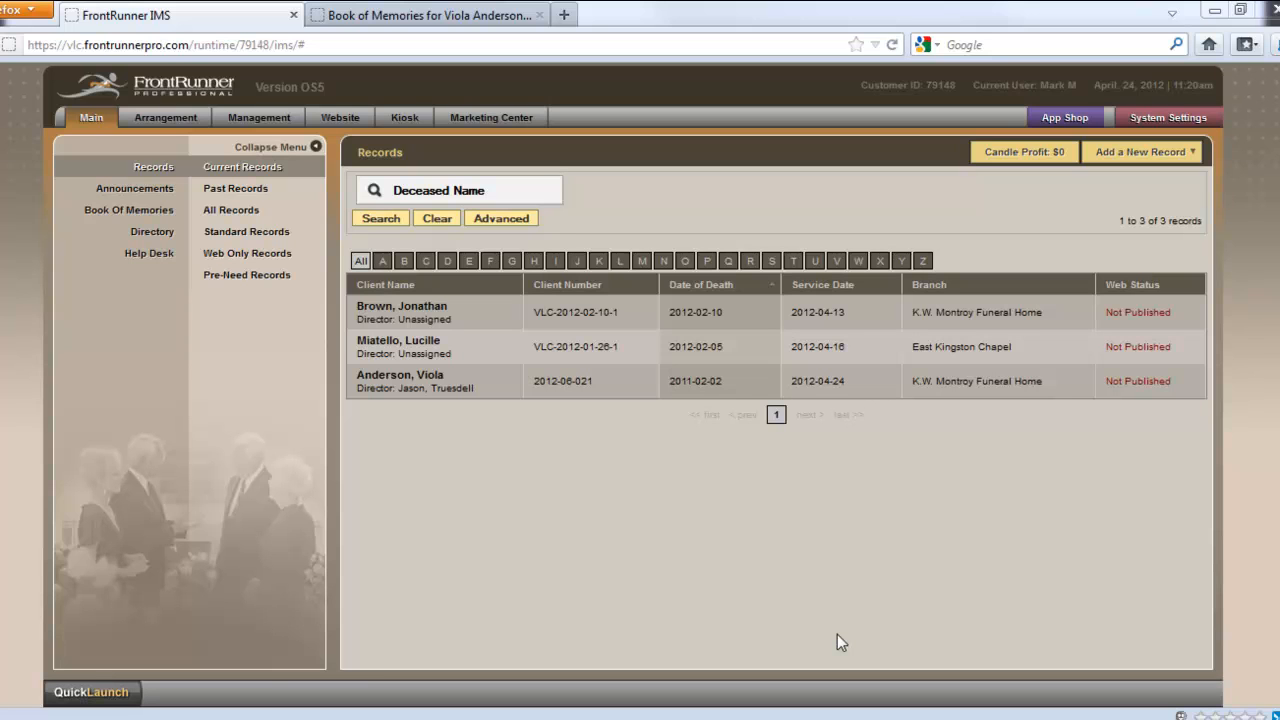
{"action": "mouse_move", "coordinate": [803, 603]}
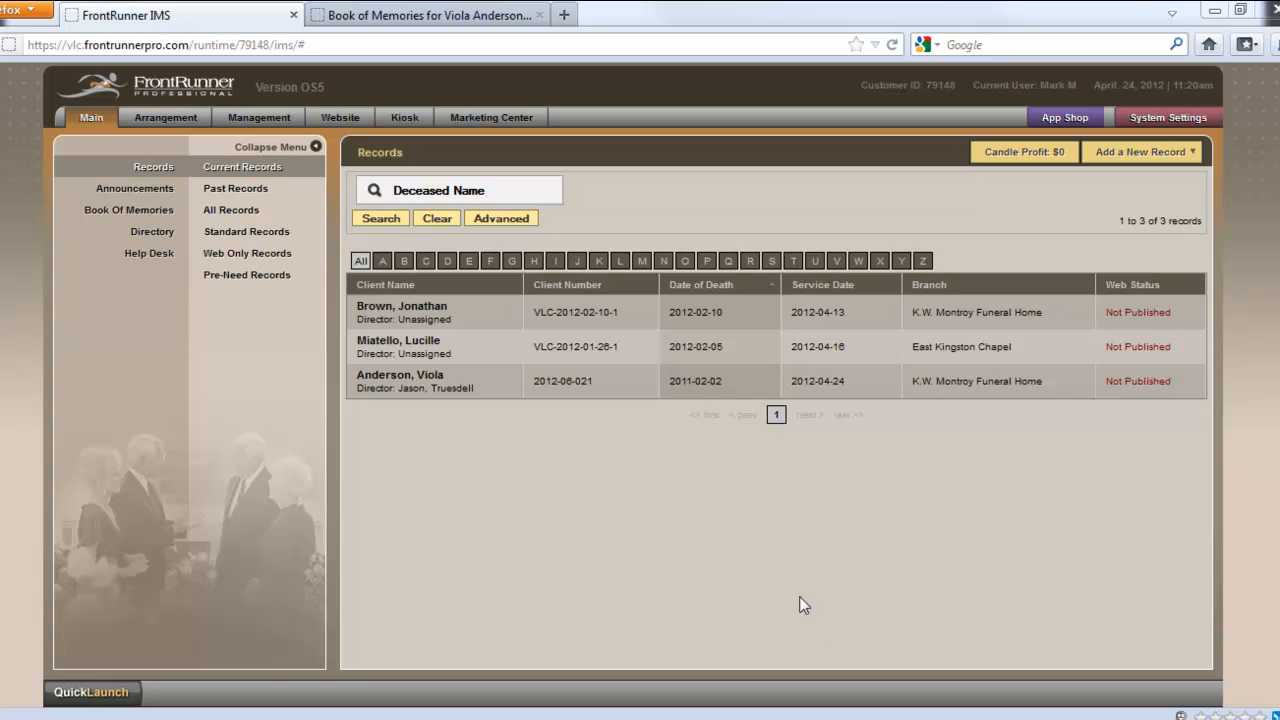
{"action": "left_click", "coordinate": [445, 15]}
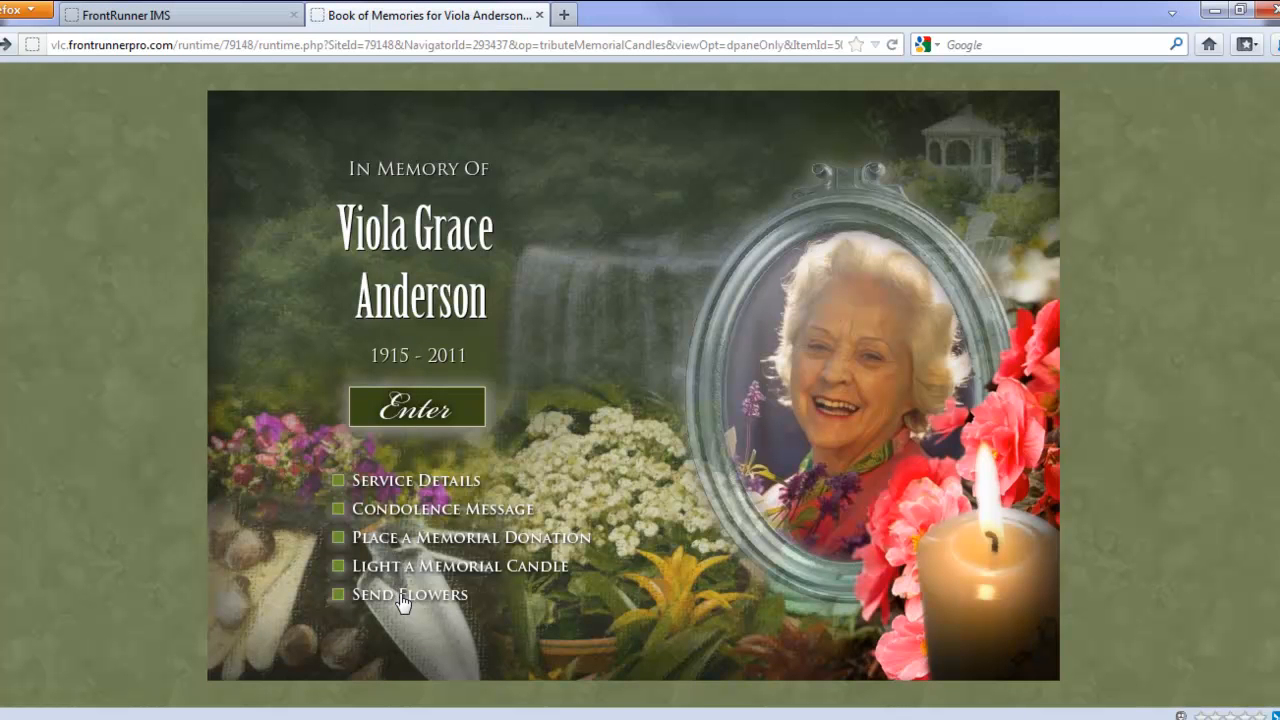
{"action": "mouse_move", "coordinate": [402, 604]}
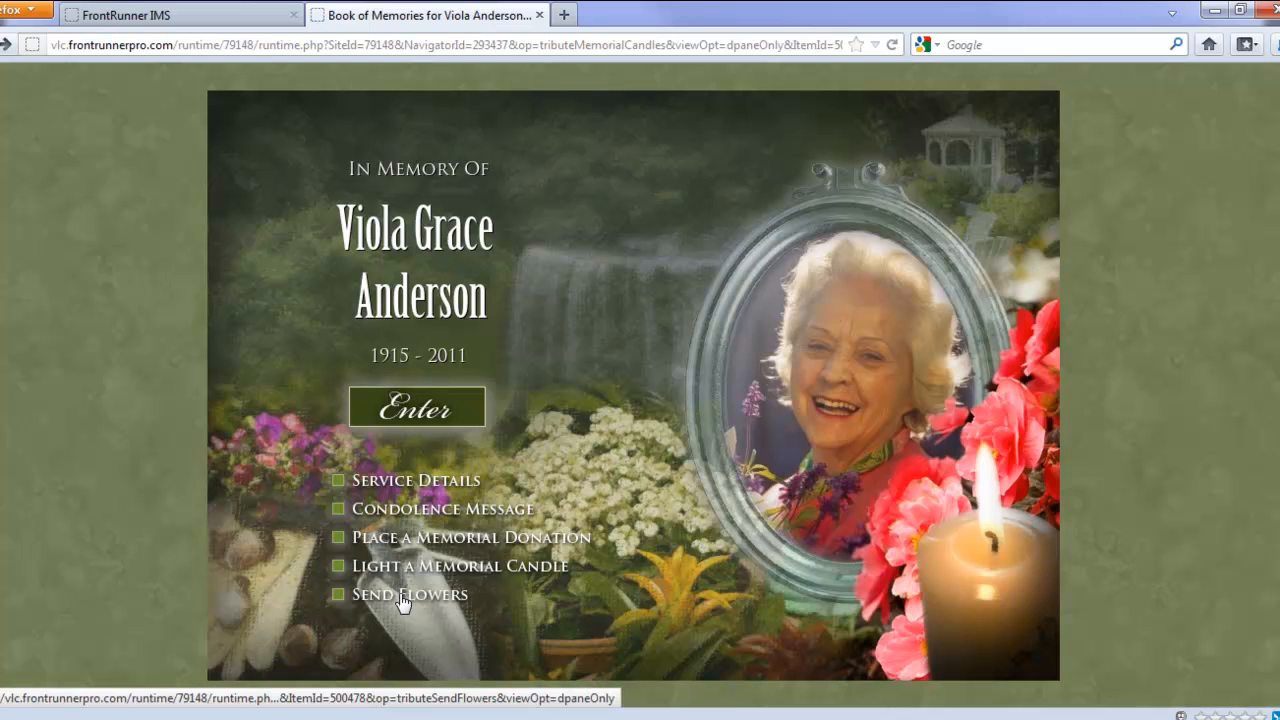
{"action": "left_click", "coordinate": [418, 407]}
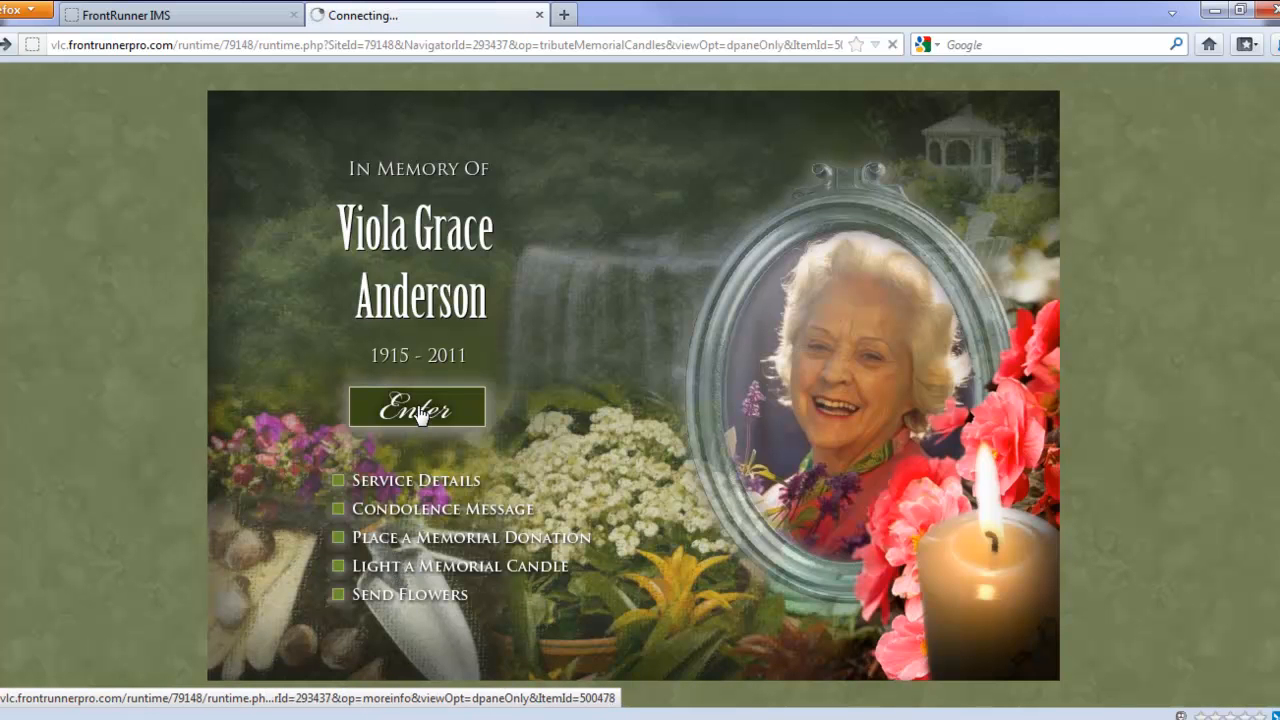
{"action": "left_click", "coordinate": [417, 406]}
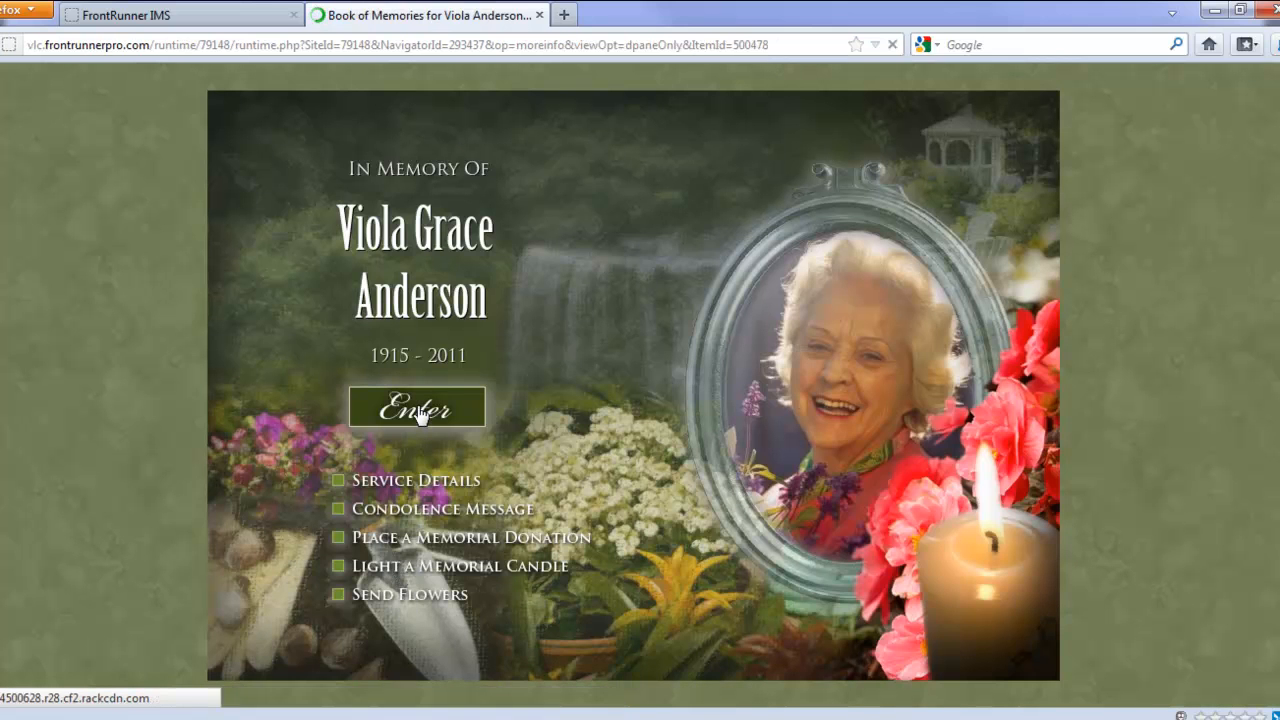
{"action": "left_click", "coordinate": [416, 406]}
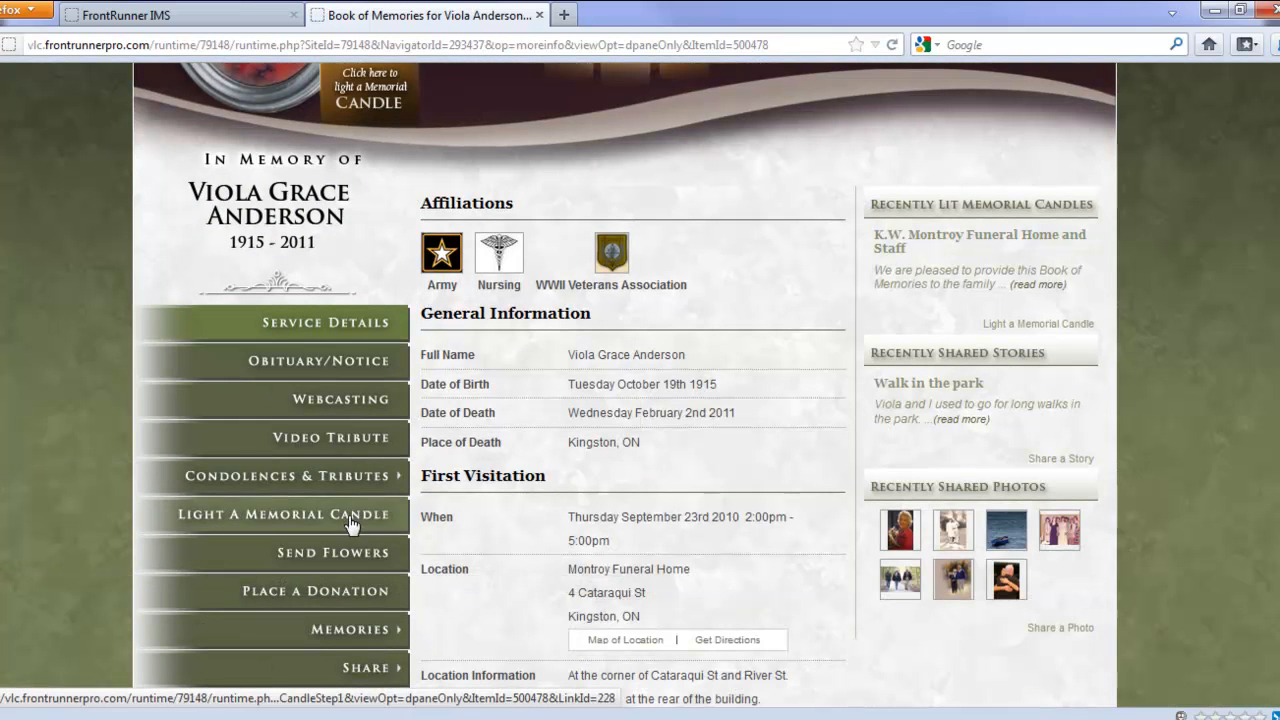
{"action": "mouse_move", "coordinate": [333, 553]}
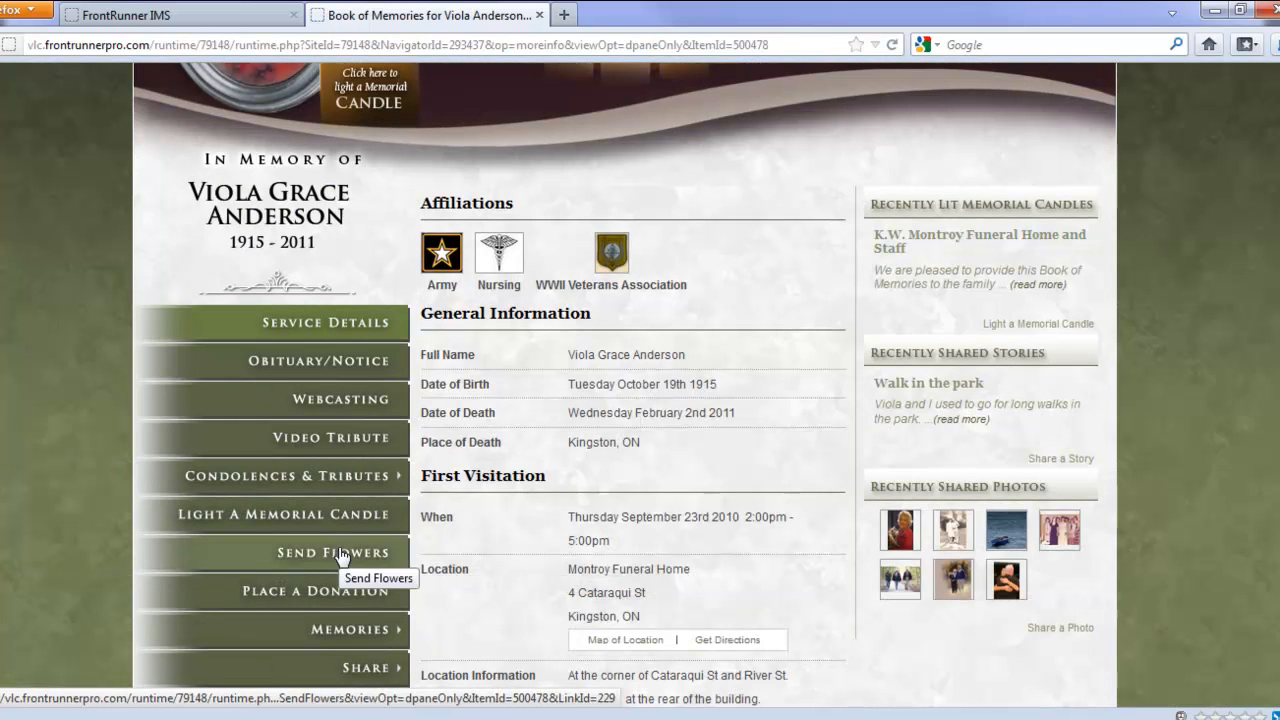
{"action": "left_click", "coordinate": [332, 552]}
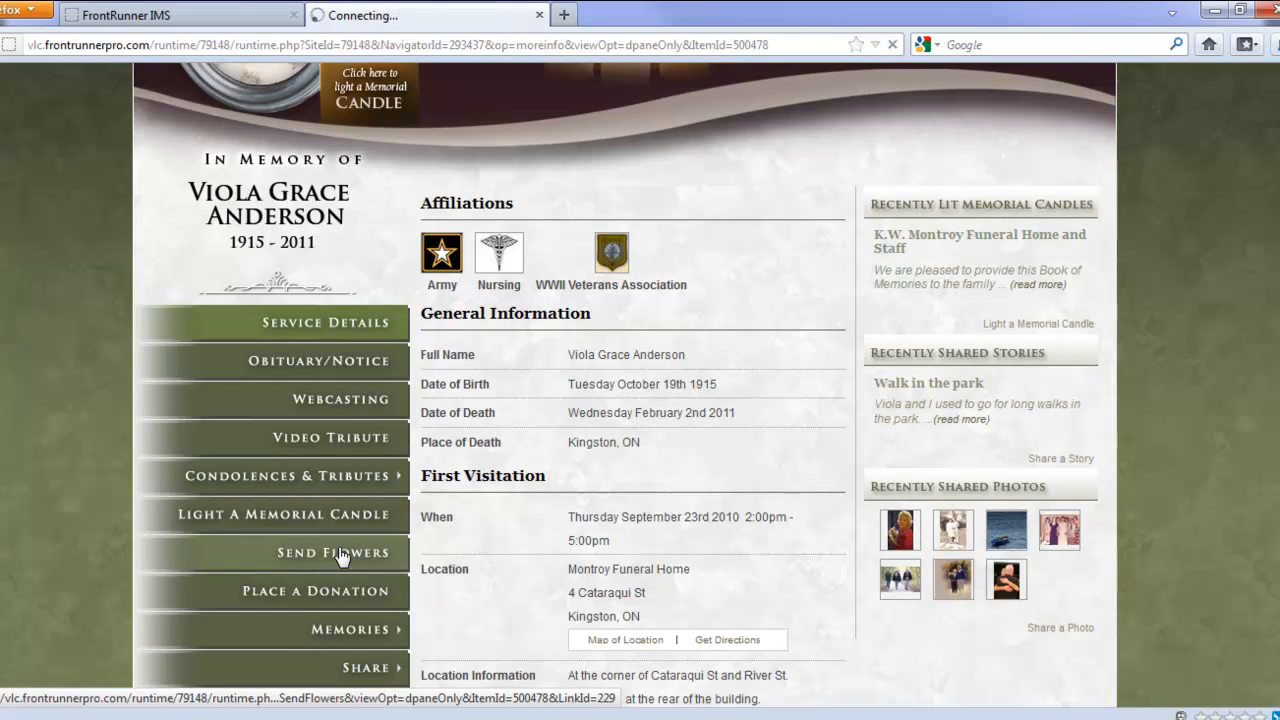
{"action": "left_click", "coordinate": [333, 553]}
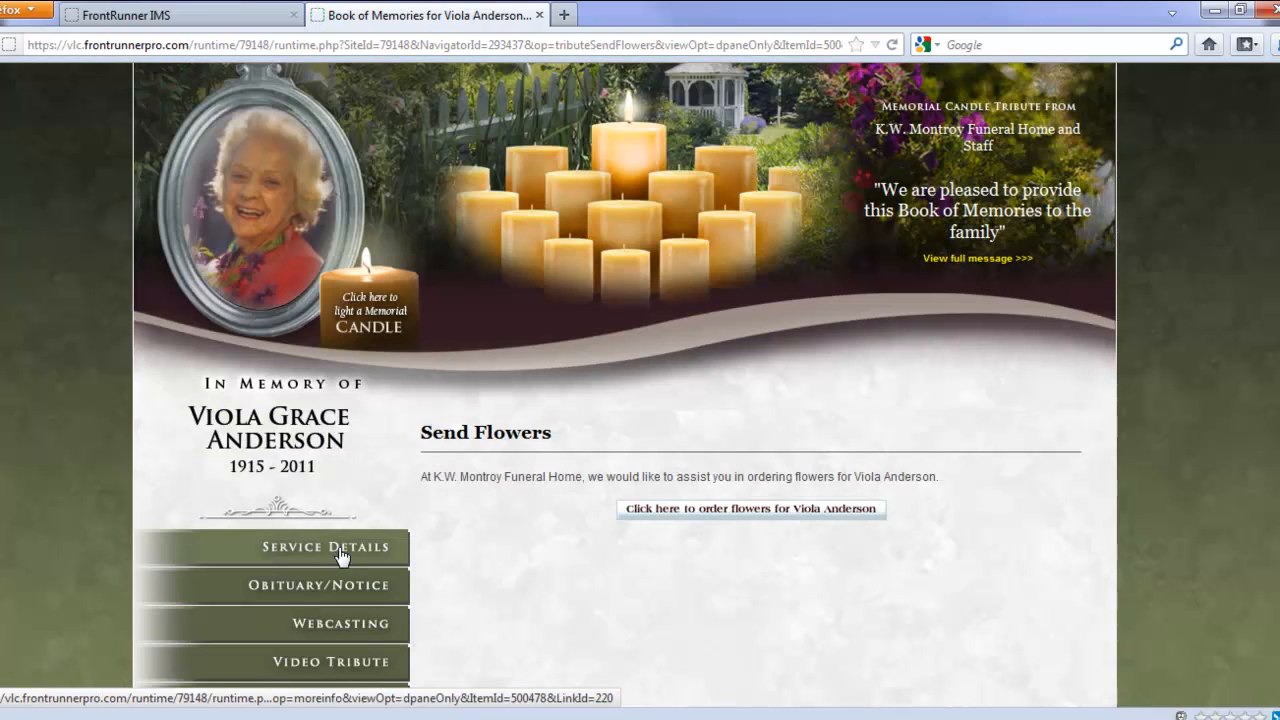
{"action": "mouse_move", "coordinate": [649, 494]}
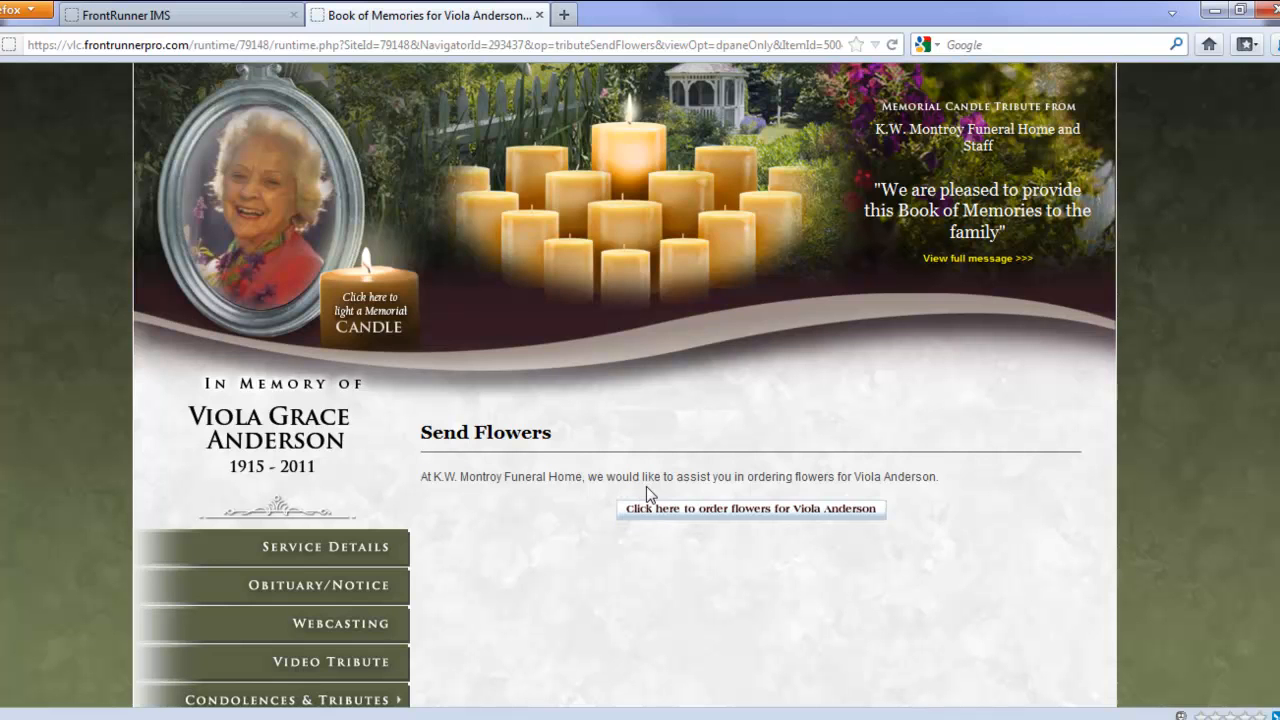
{"action": "mouse_move", "coordinate": [805, 484]}
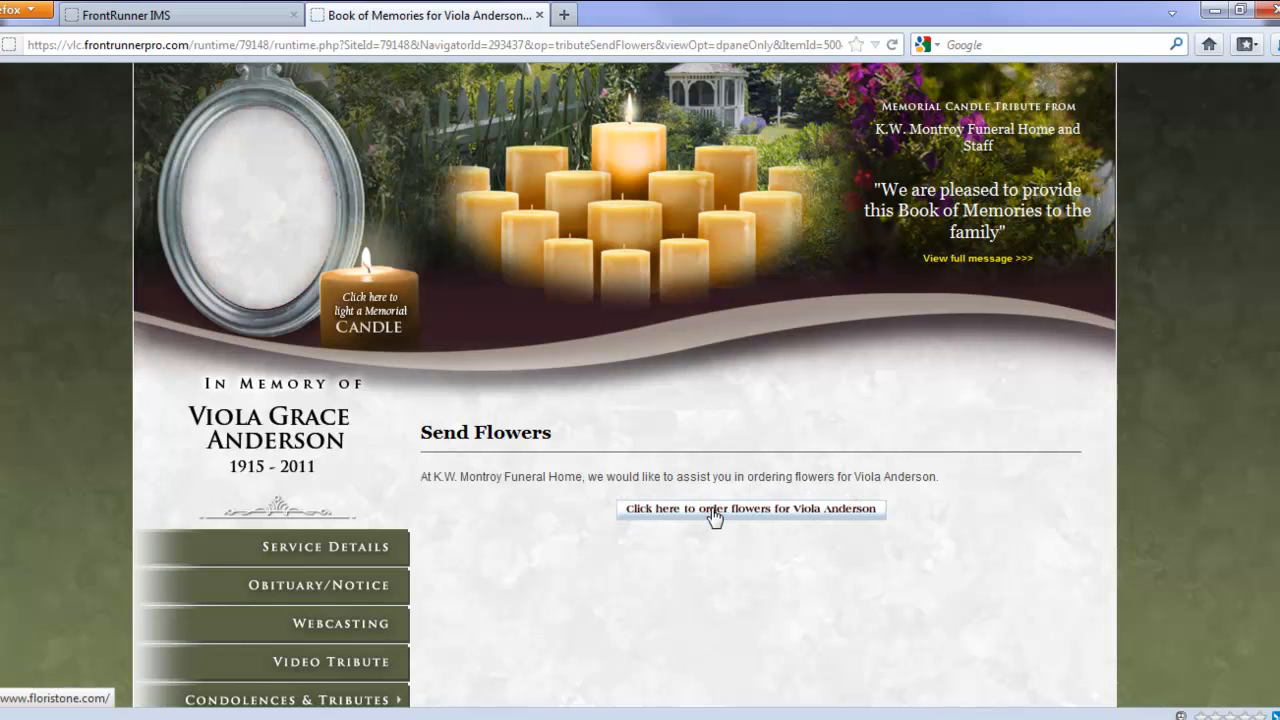
{"action": "left_click", "coordinate": [750, 509]}
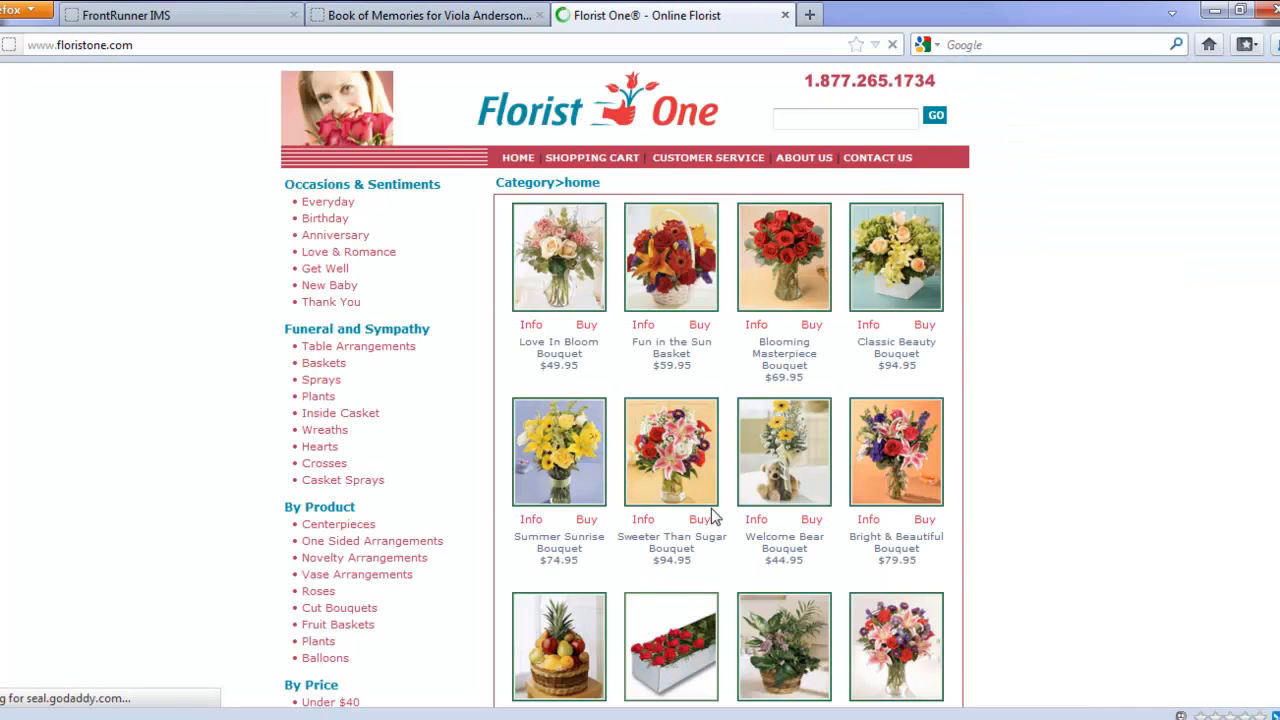
{"action": "mouse_move", "coordinate": [810, 513]}
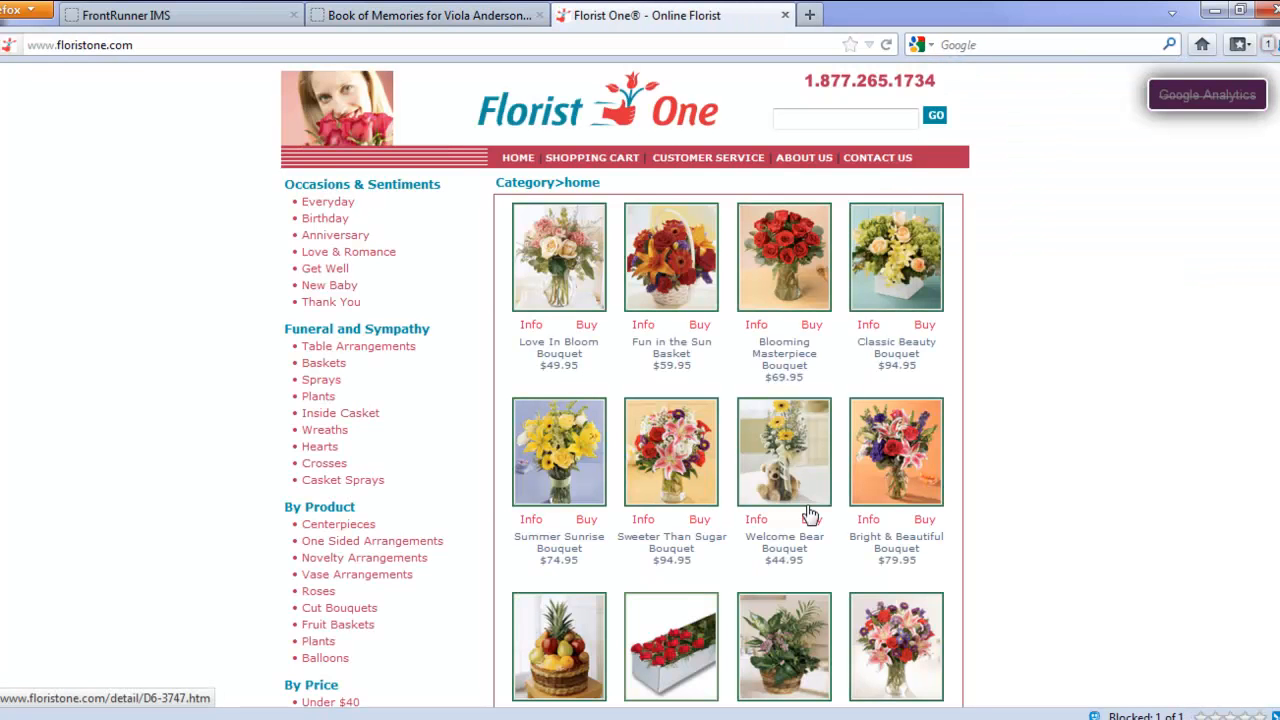
{"action": "mouse_move", "coordinate": [266, 470]}
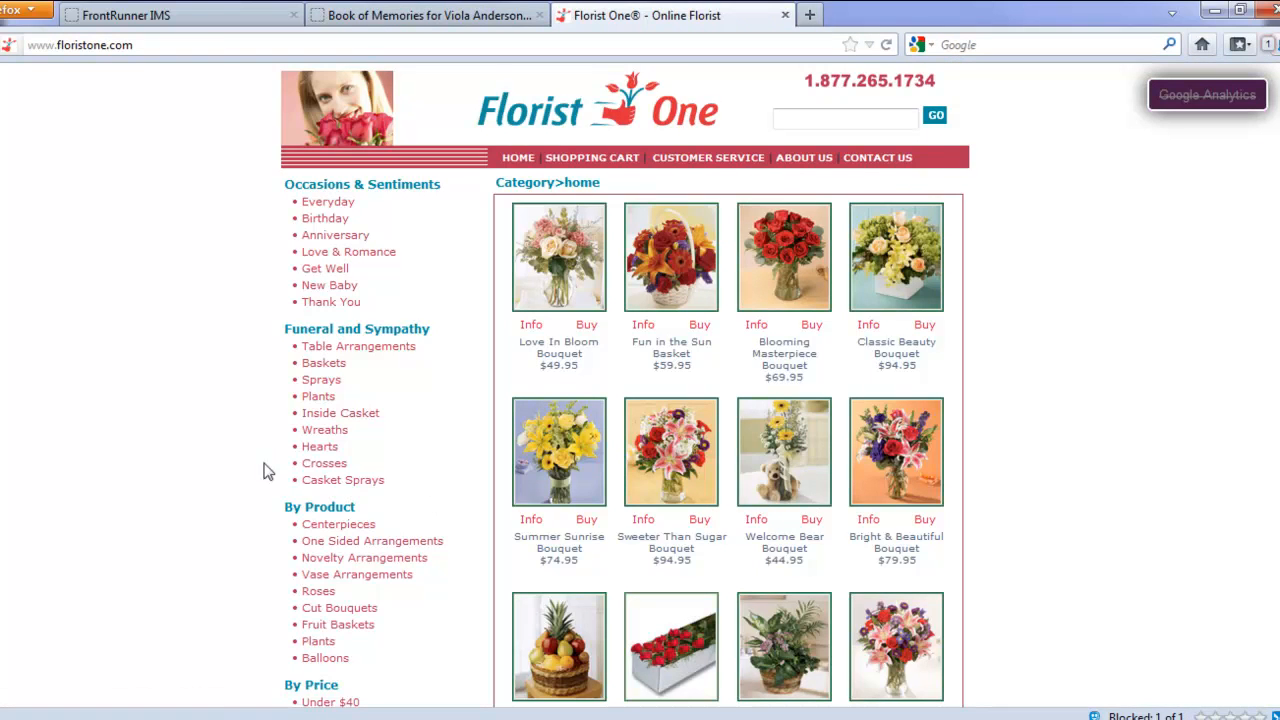
{"action": "left_click", "coordinate": [130, 15]}
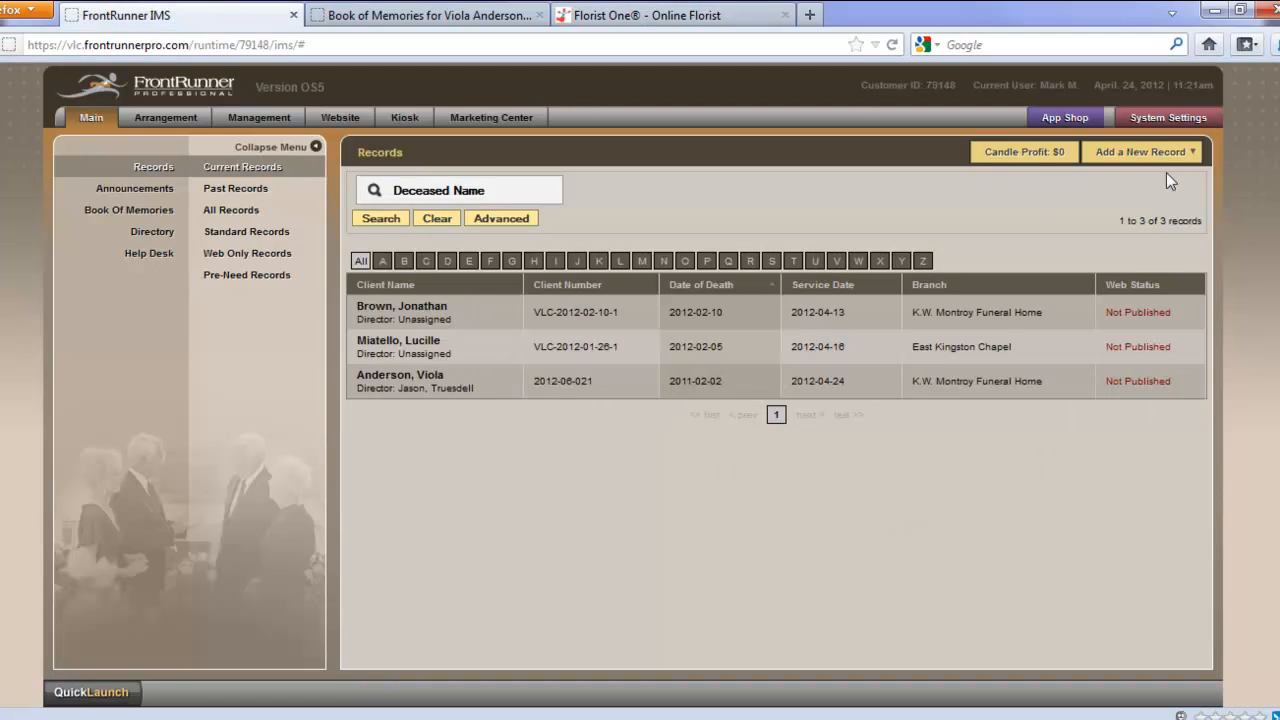
Step: Go to System Settings and open the BOM Flower Order Settings page
{"action": "left_click", "coordinate": [1167, 117]}
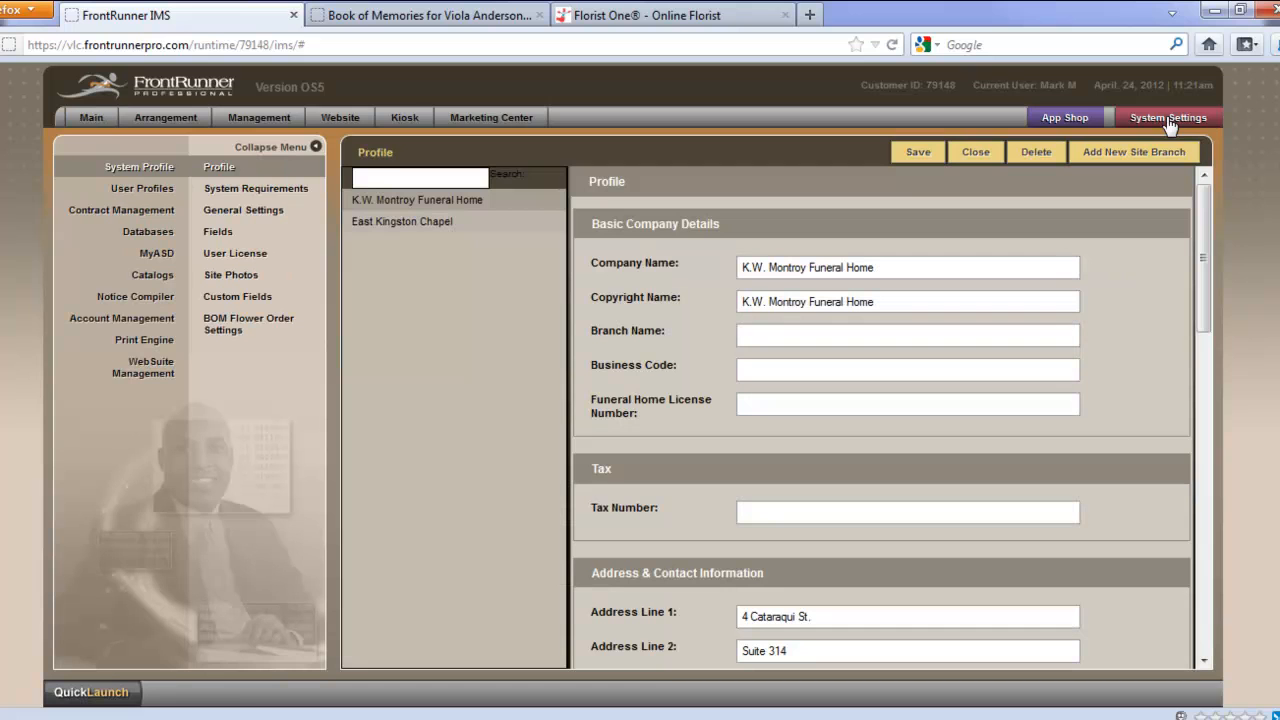
{"action": "mouse_move", "coordinate": [362, 252]}
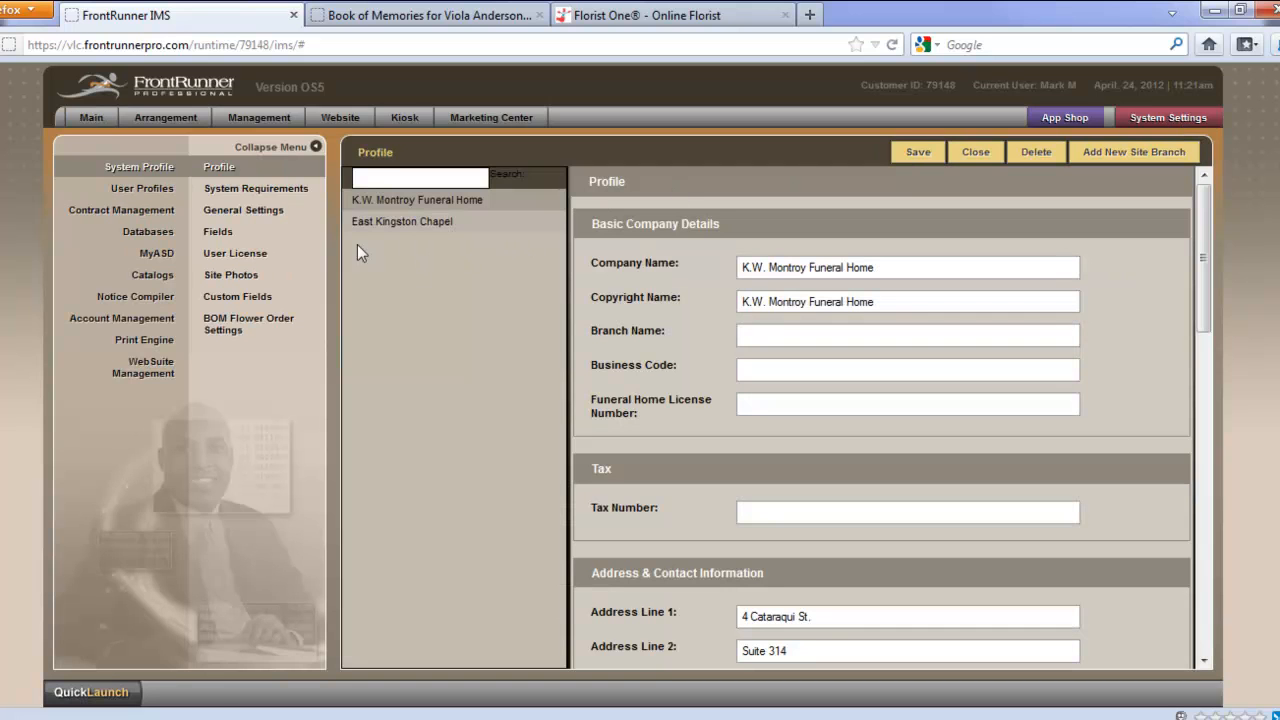
{"action": "mouse_move", "coordinate": [225, 343]}
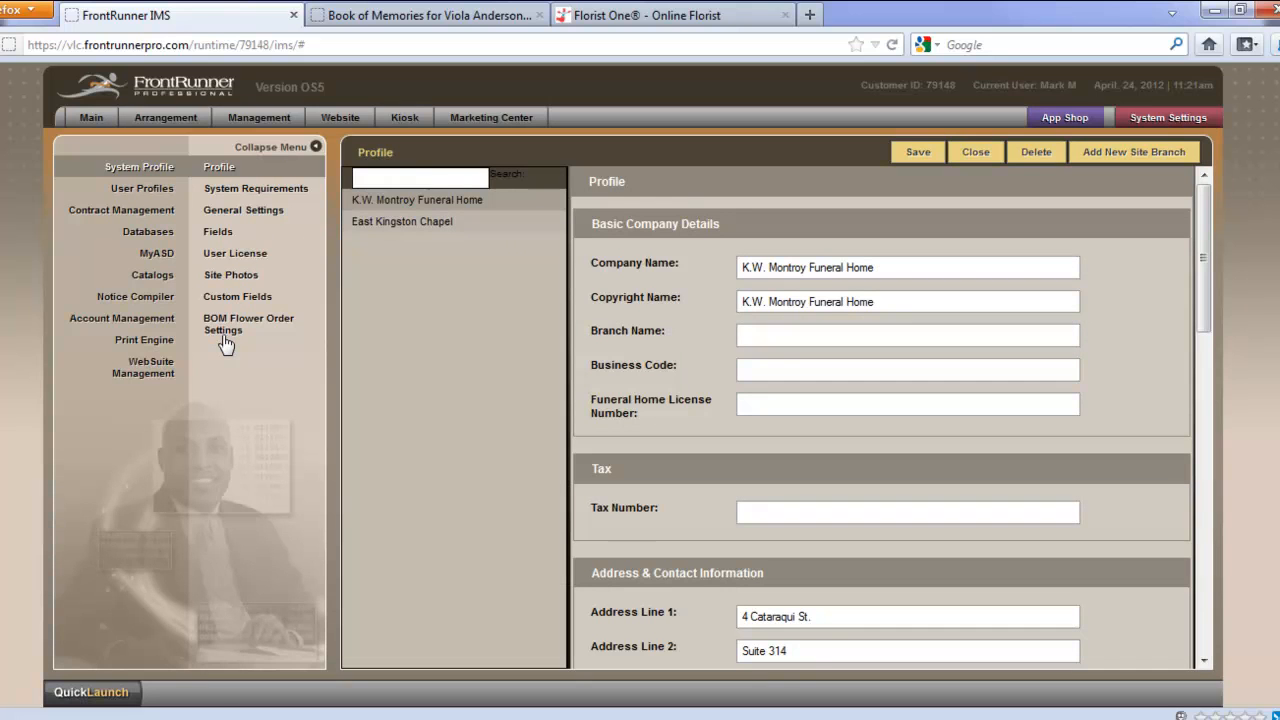
{"action": "mouse_move", "coordinate": [231, 330]}
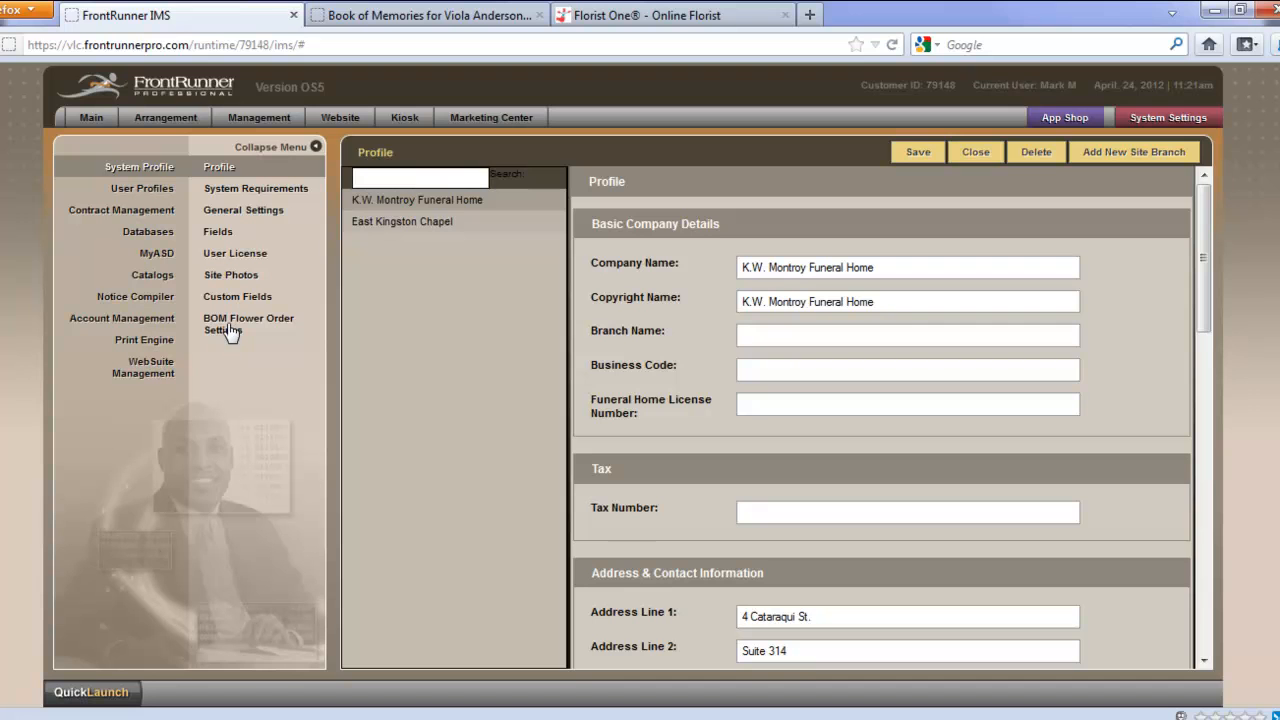
{"action": "left_click", "coordinate": [248, 323]}
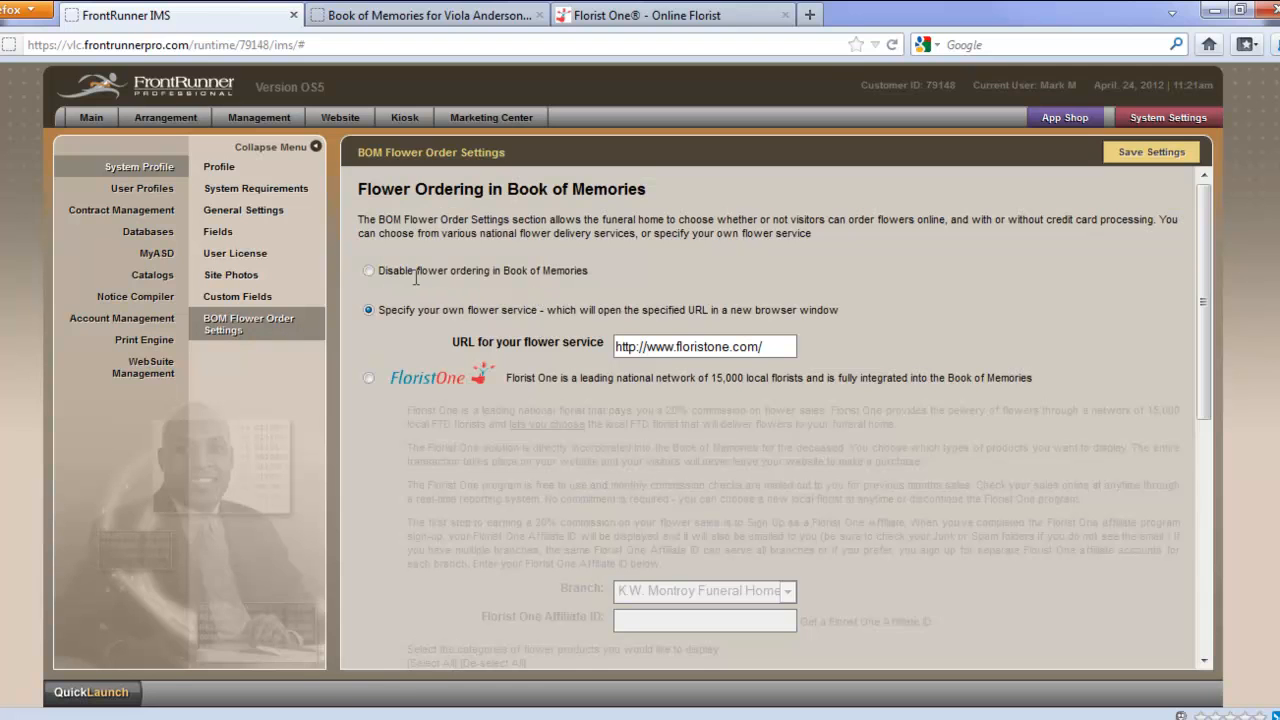
{"action": "left_click", "coordinate": [367, 270]}
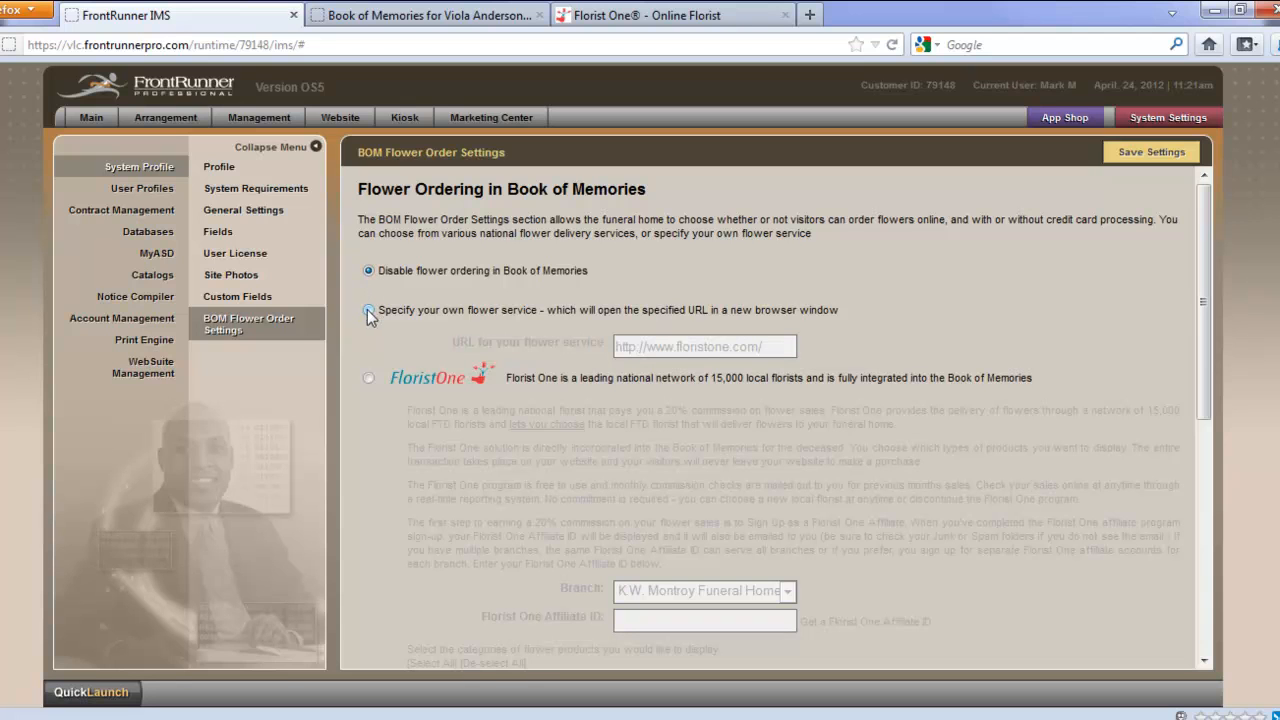
{"action": "left_click", "coordinate": [368, 310]}
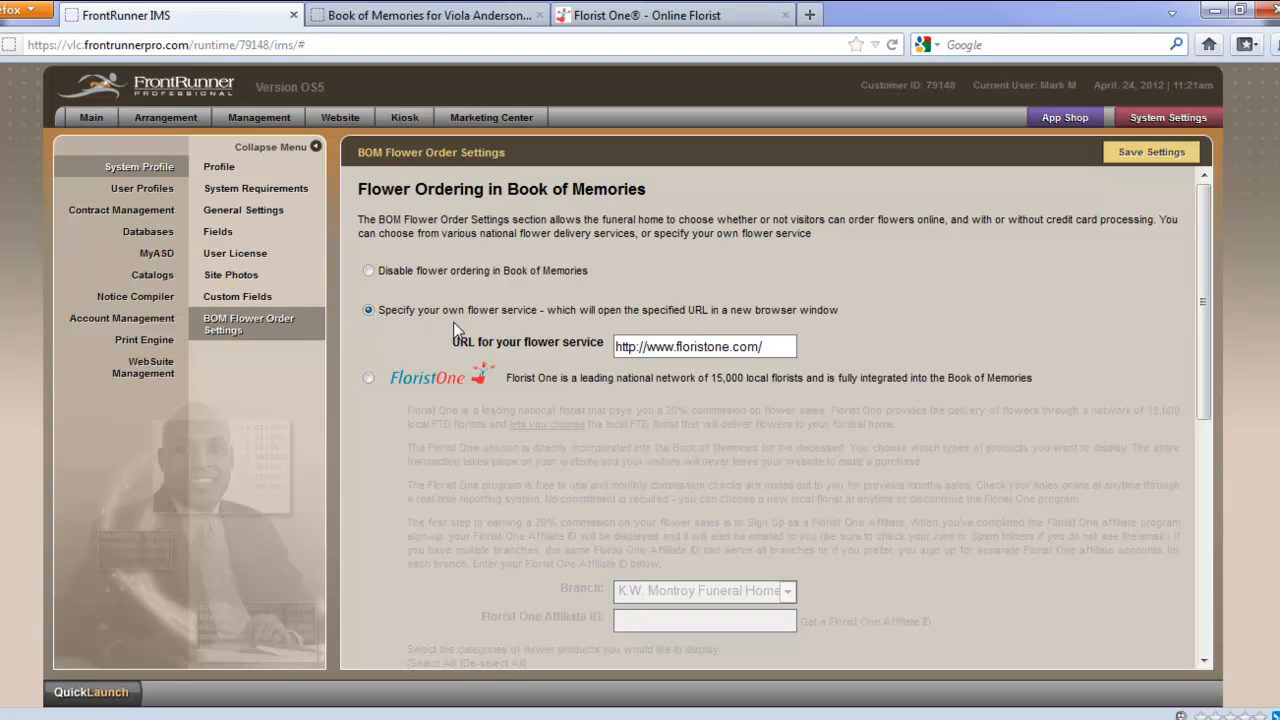
{"action": "mouse_move", "coordinate": [515, 333]}
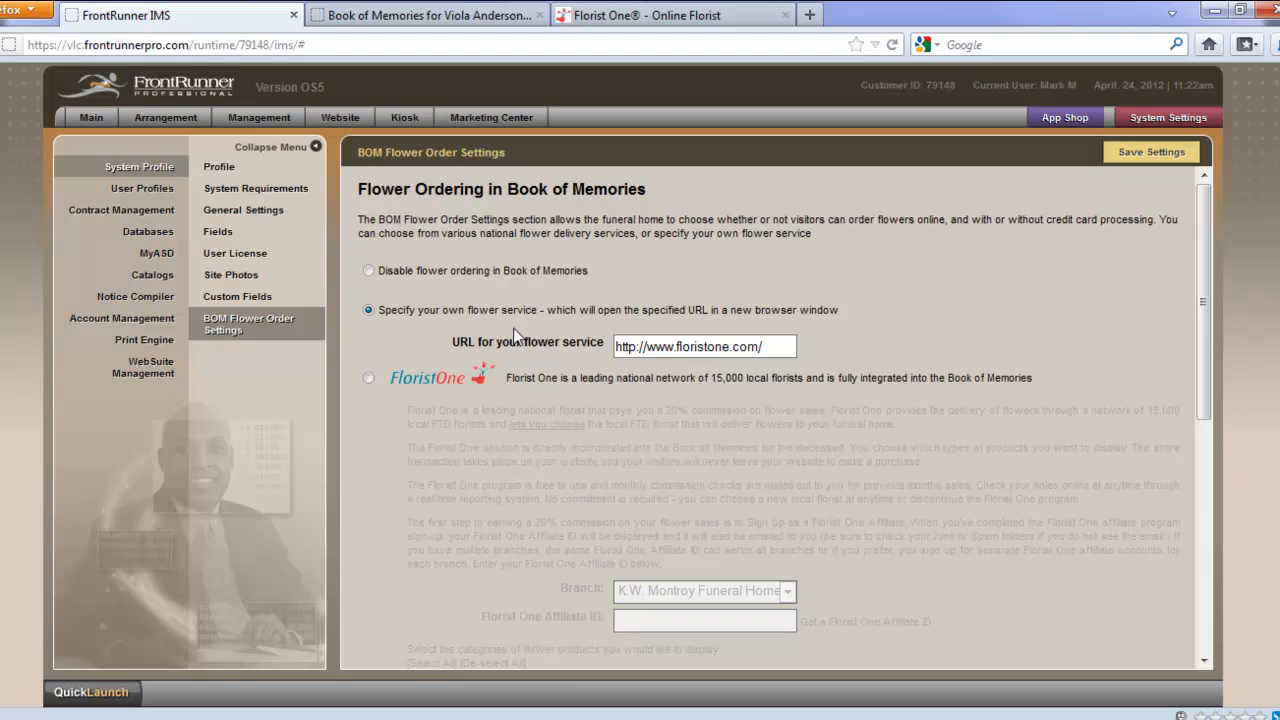
{"action": "mouse_move", "coordinate": [452, 360]}
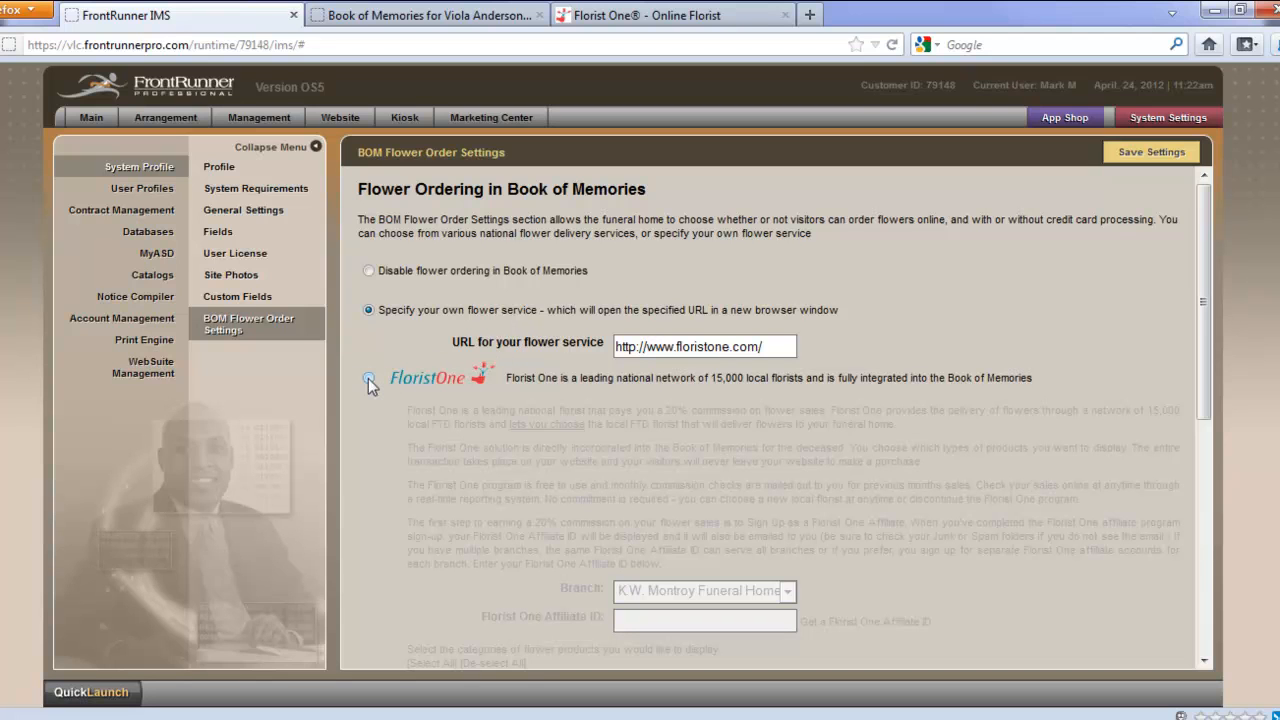
{"action": "left_click", "coordinate": [368, 377]}
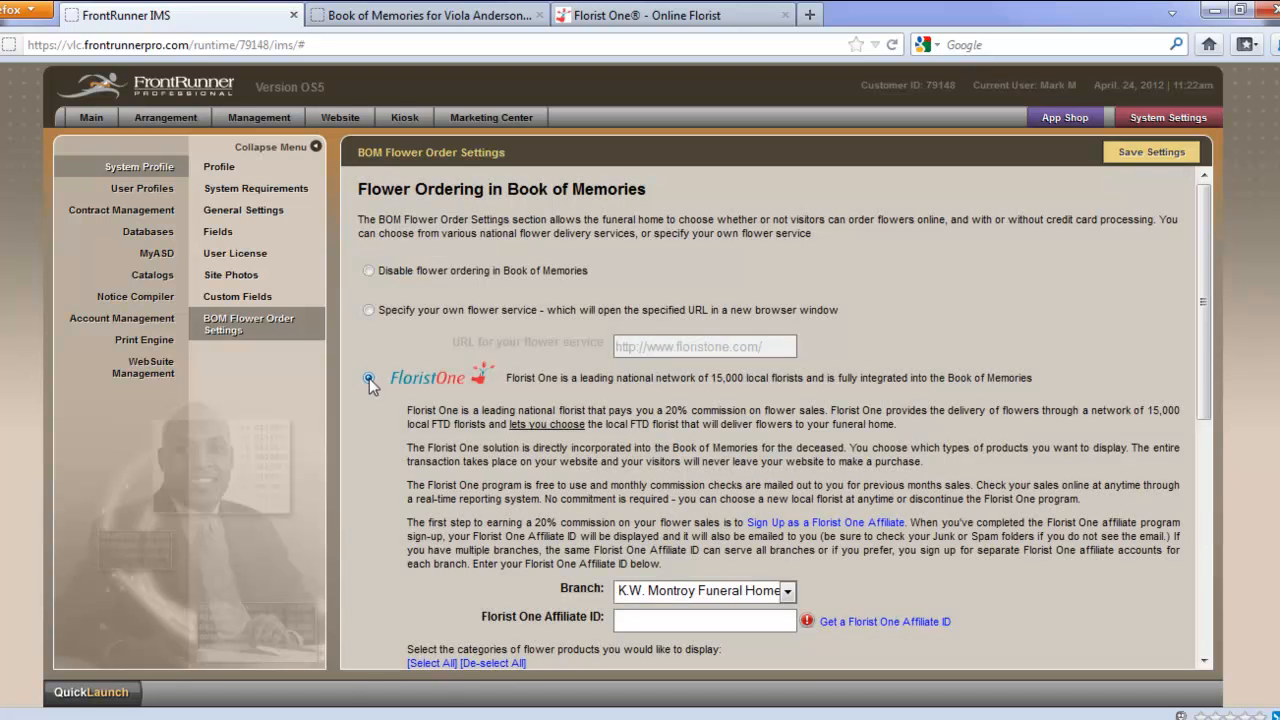
{"action": "left_click", "coordinate": [368, 378]}
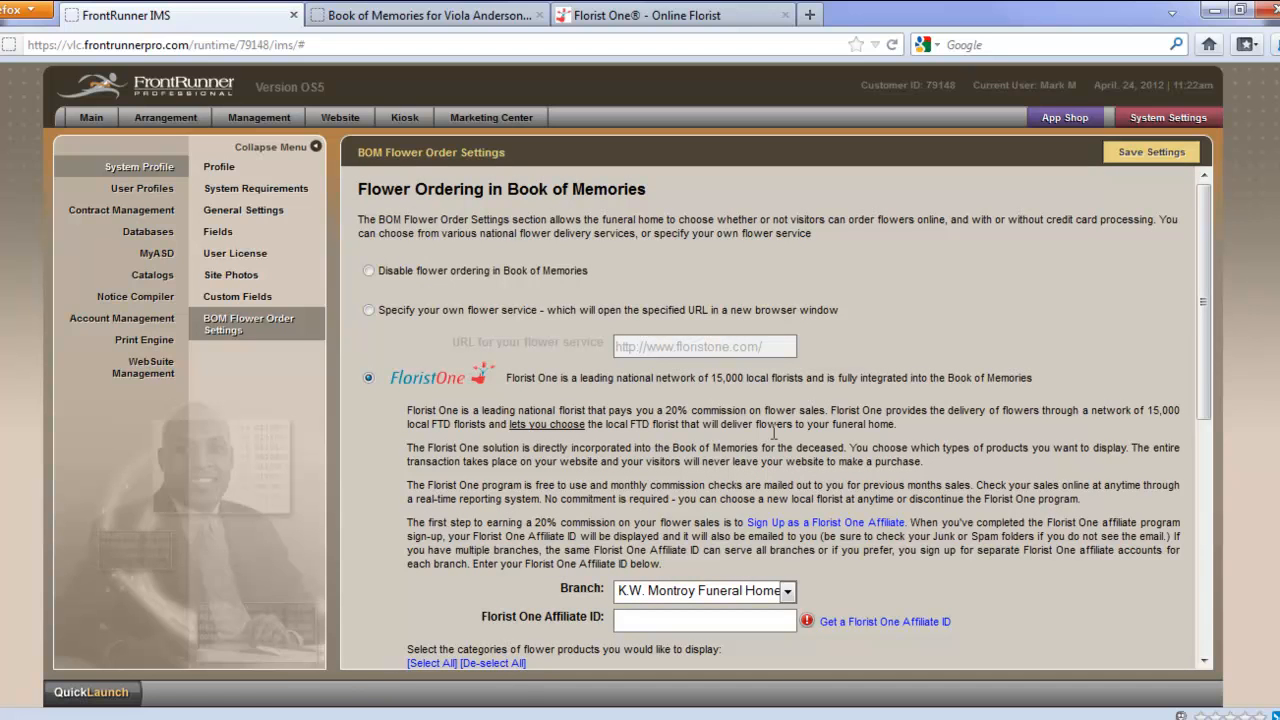
{"action": "mouse_move", "coordinate": [813, 430]}
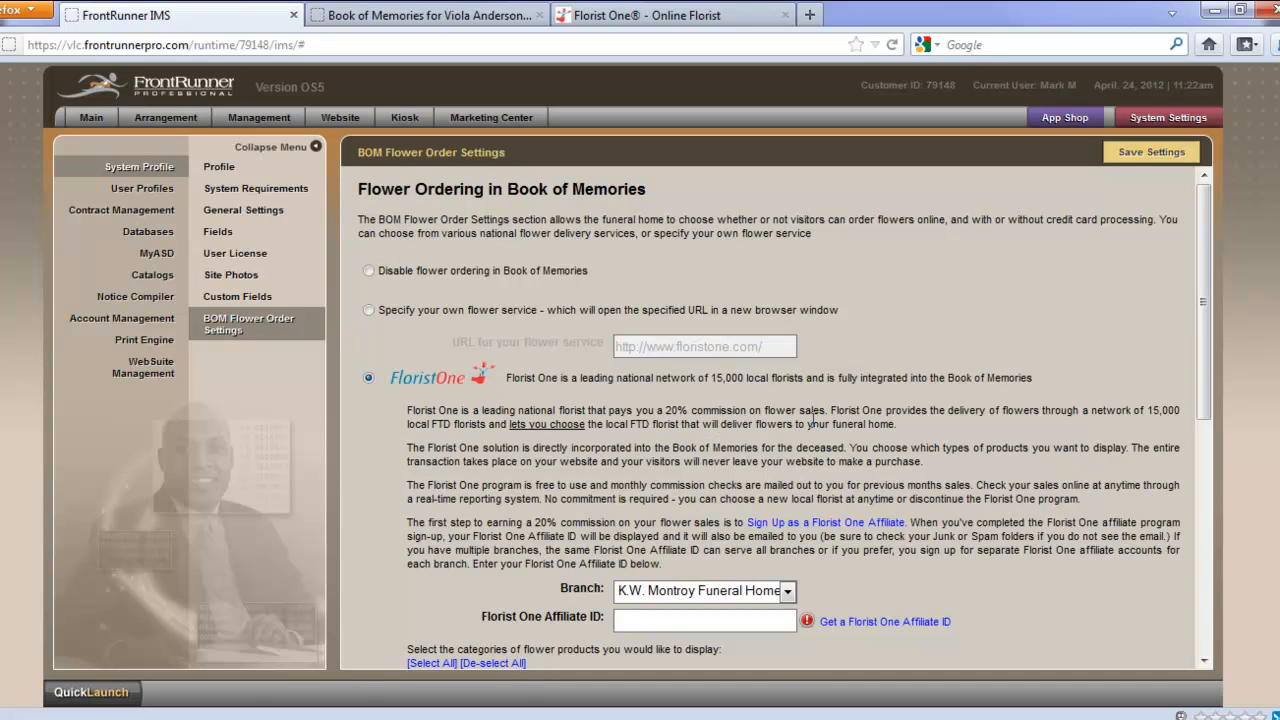
{"action": "mouse_move", "coordinate": [886, 578]}
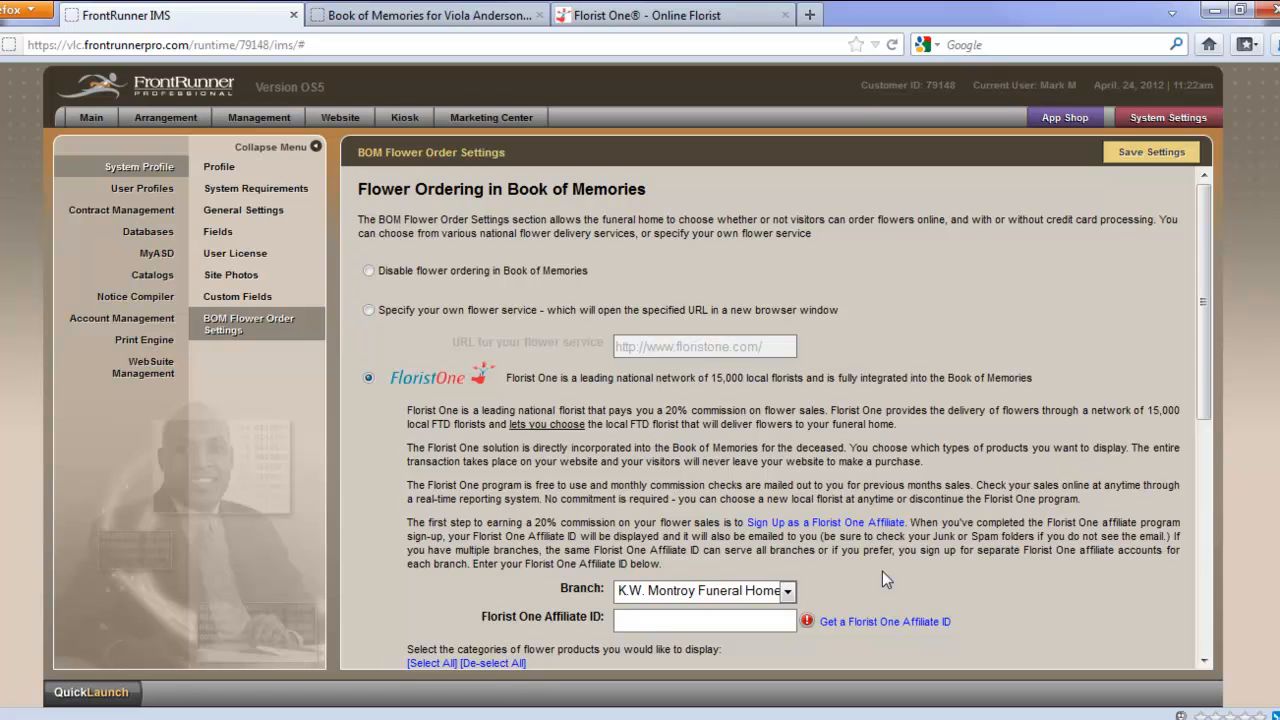
{"action": "mouse_move", "coordinate": [843, 530]}
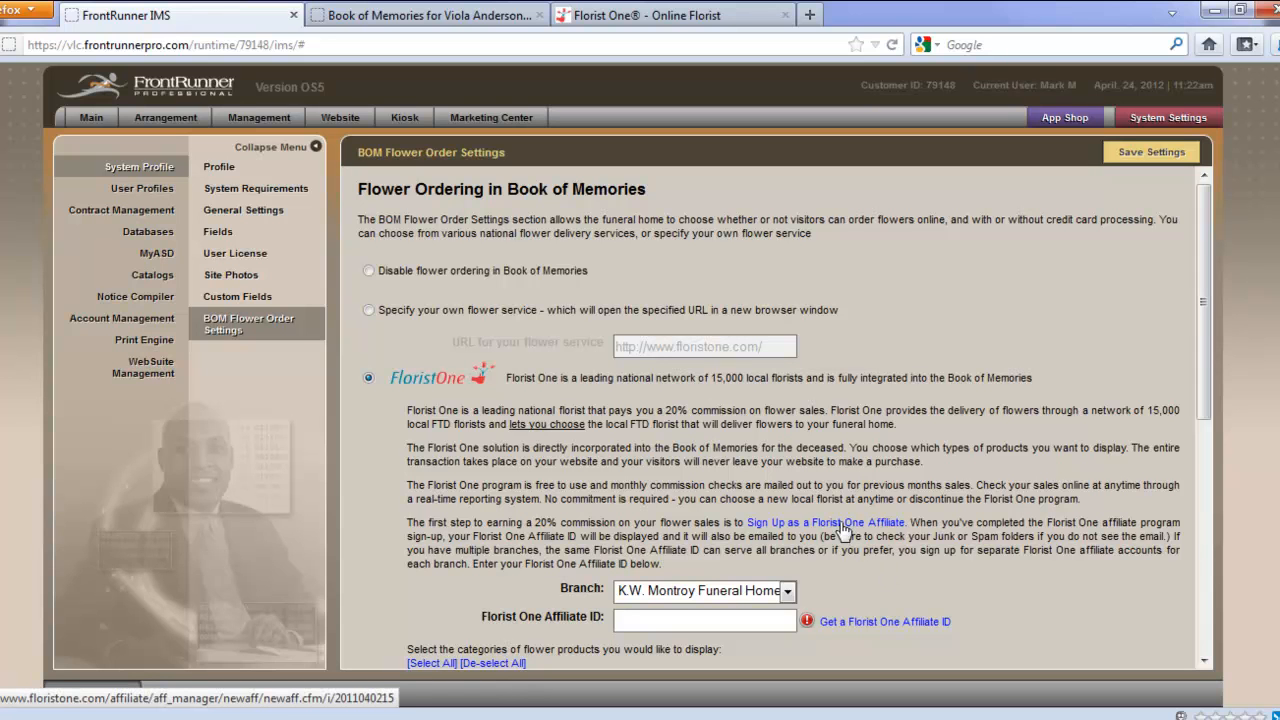
{"action": "left_click", "coordinate": [824, 522]}
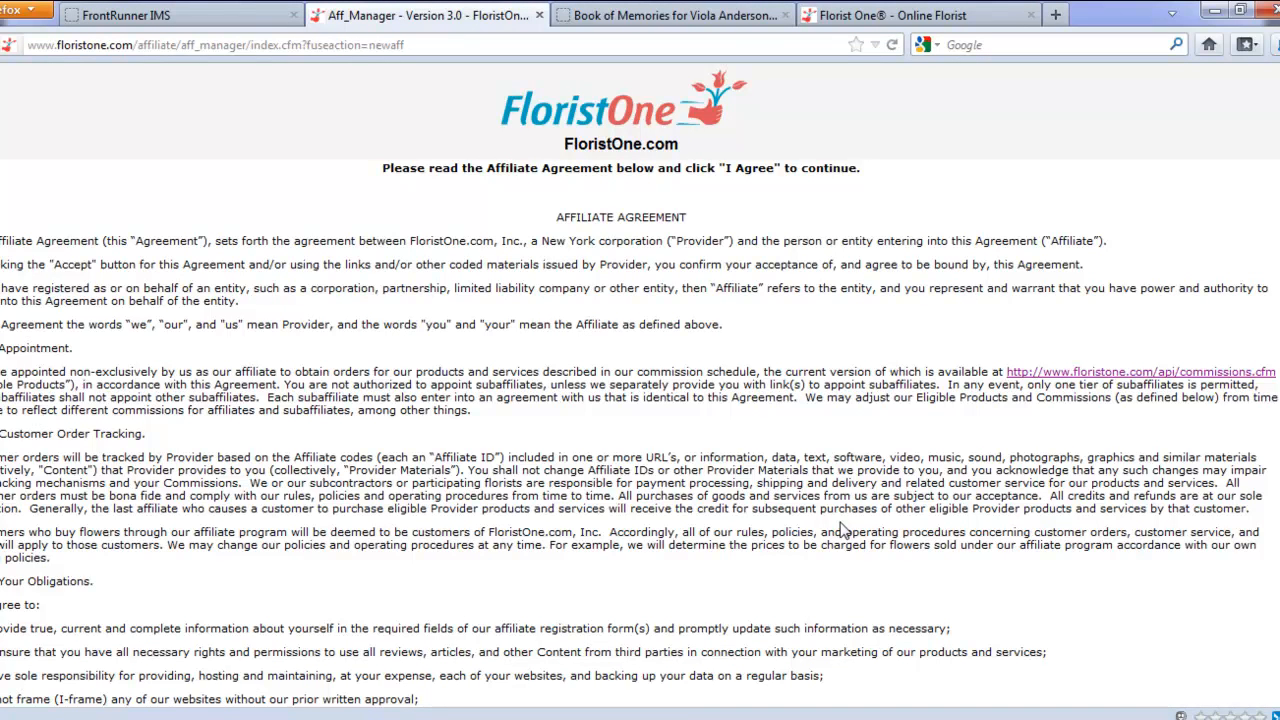
{"action": "mouse_move", "coordinate": [587, 217]}
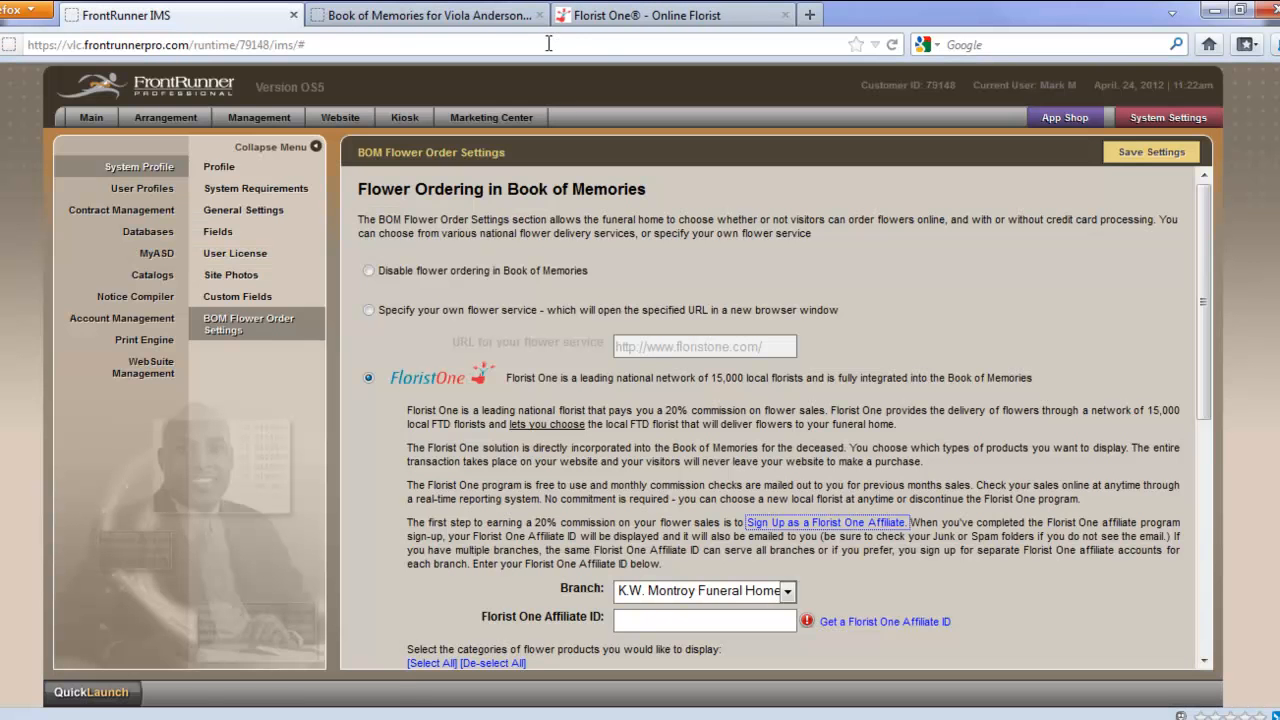
{"action": "scroll", "scroll_direction": "down", "scroll_amount": 3}
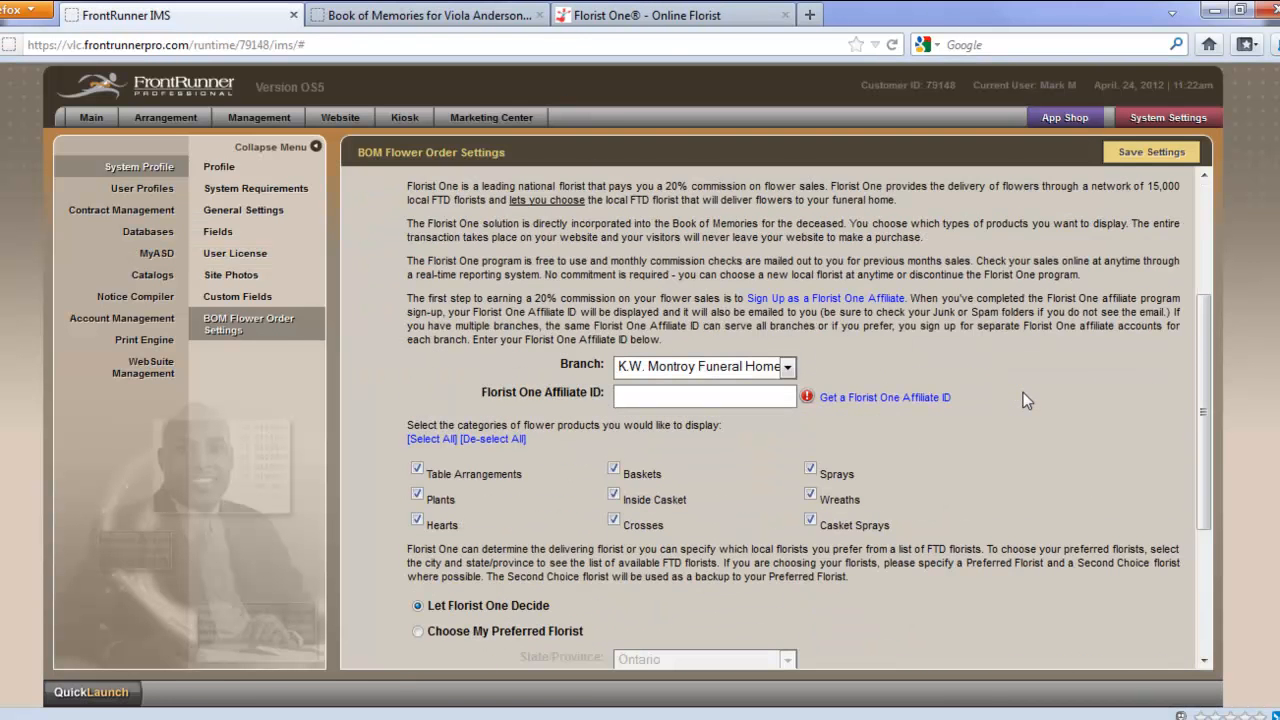
{"action": "left_click", "coordinate": [704, 397]}
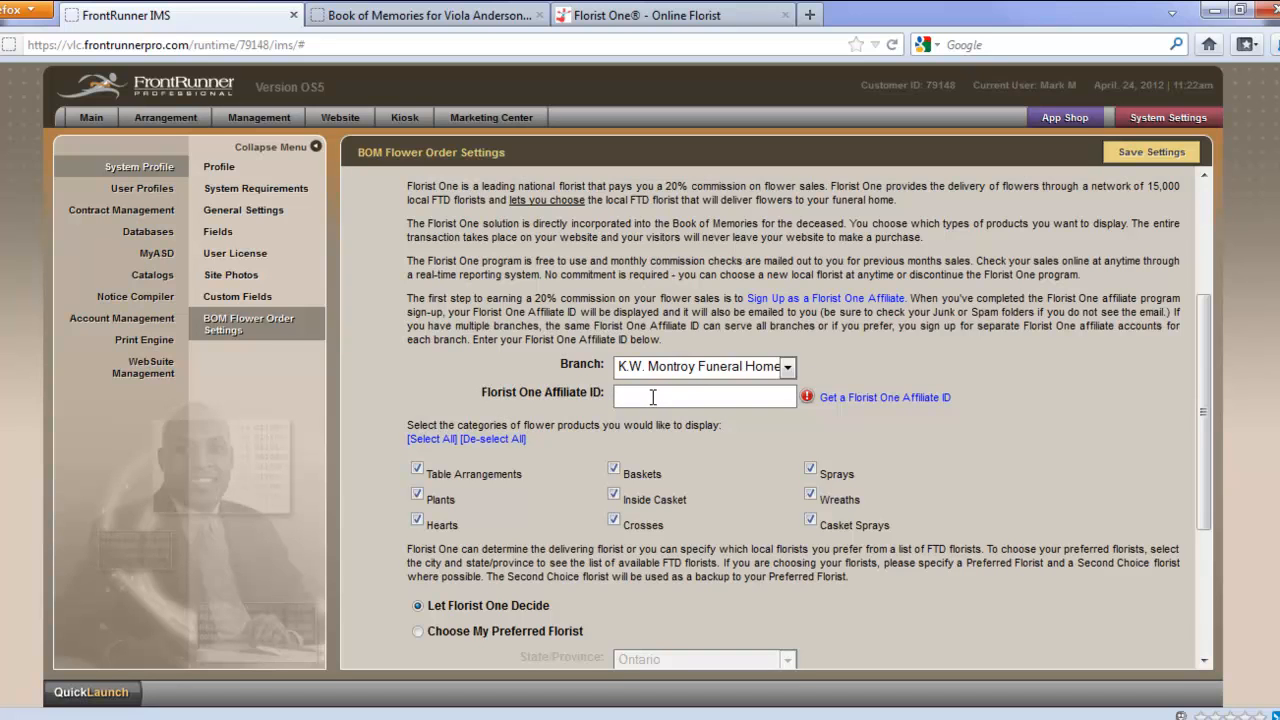
{"action": "mouse_move", "coordinate": [693, 423]}
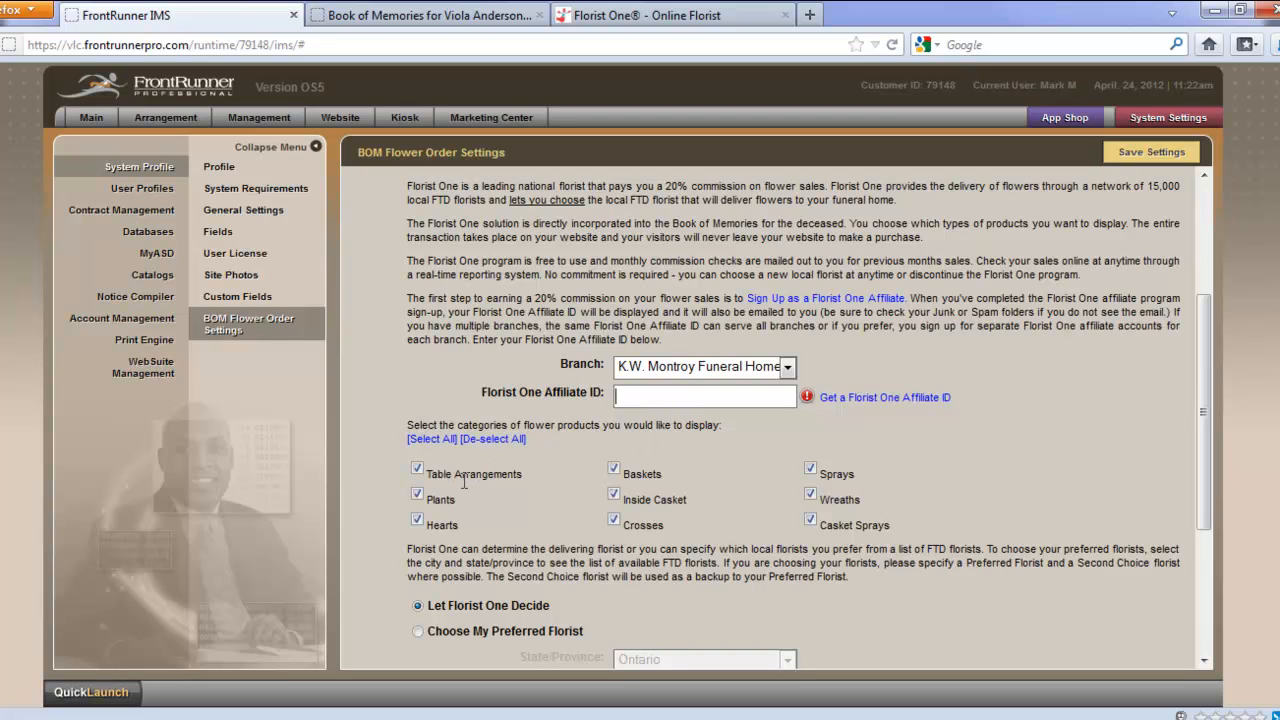
{"action": "mouse_move", "coordinate": [822, 469]}
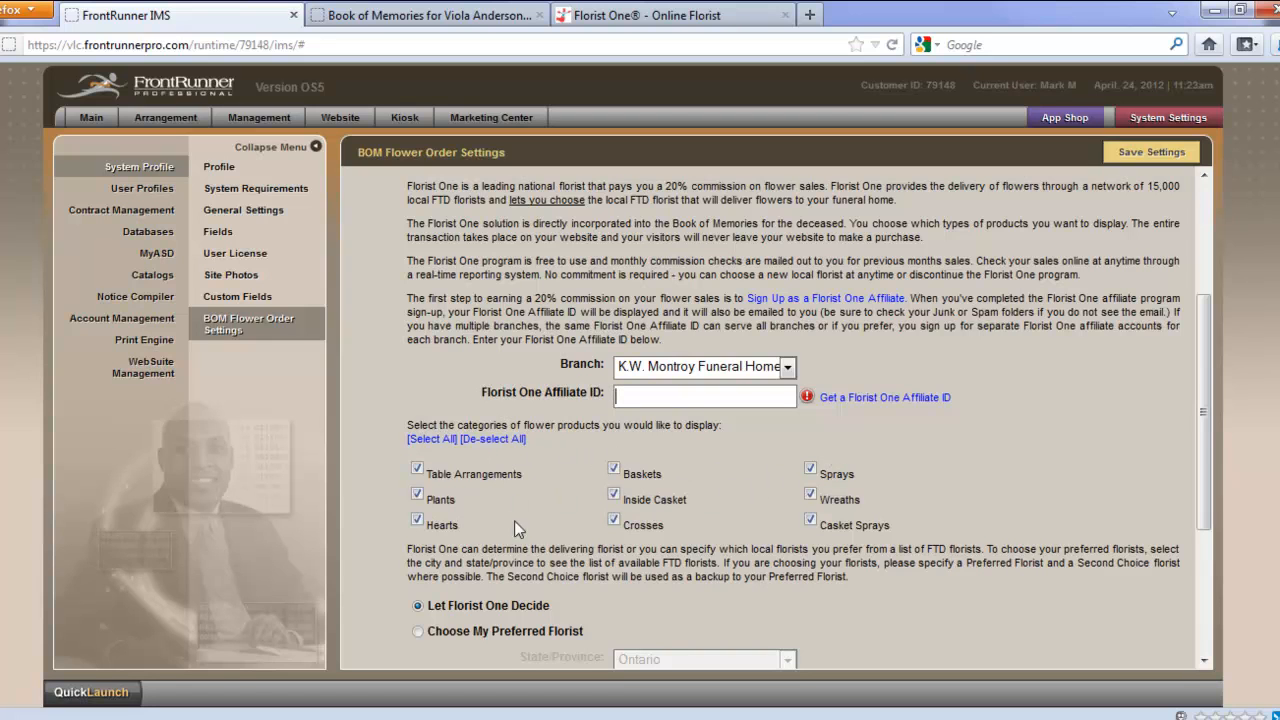
{"action": "mouse_move", "coordinate": [719, 529]}
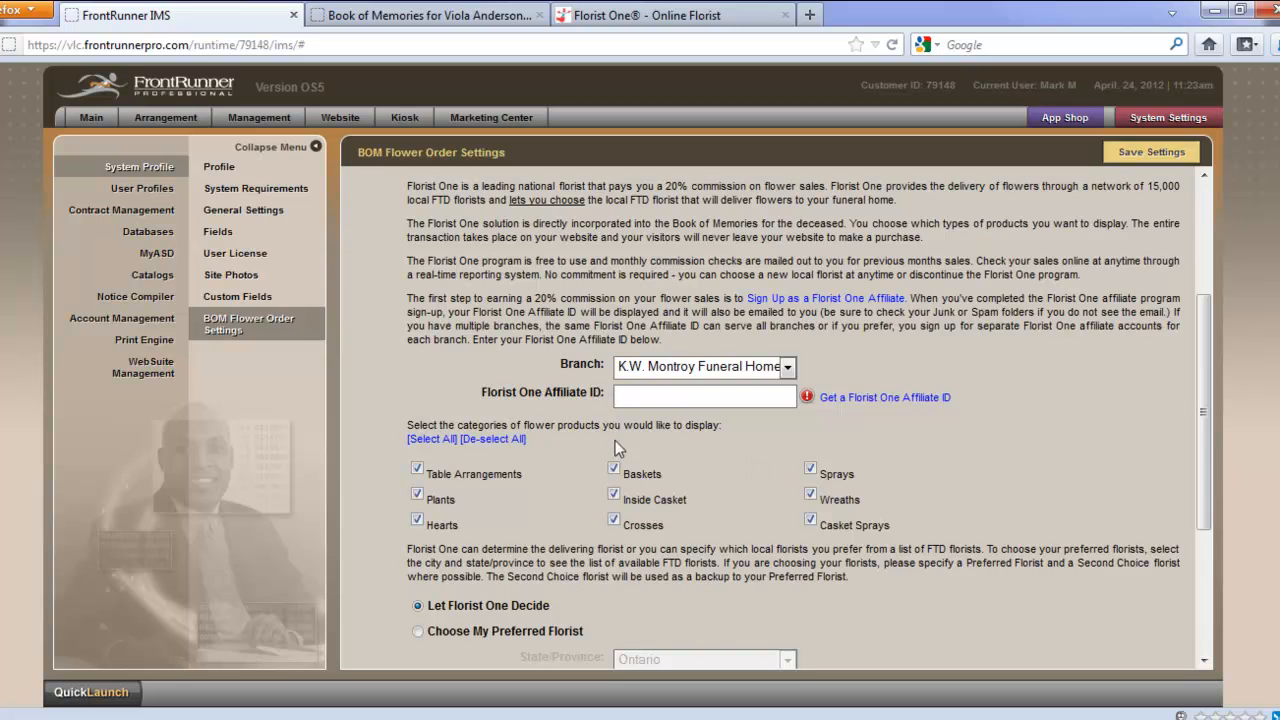
{"action": "mouse_move", "coordinate": [633, 550]}
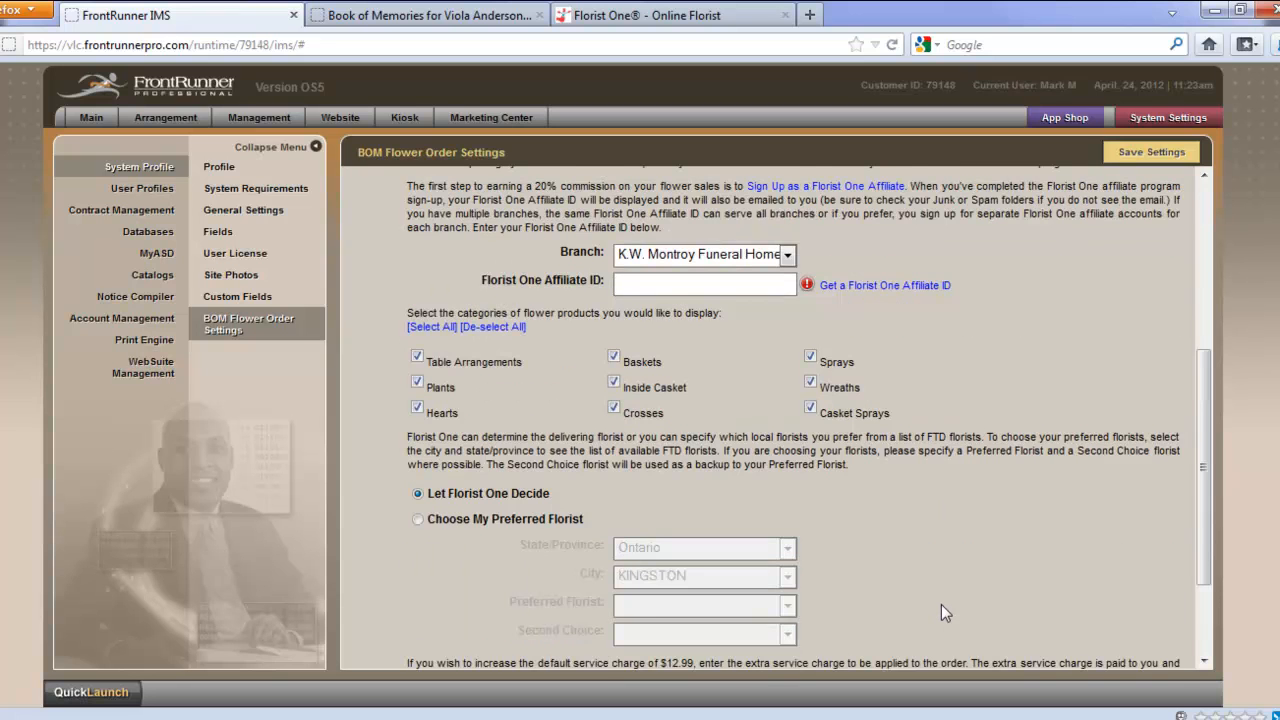
Step: Select Choose My Preferred Florist and list the Kingston, Ontario preferred florists
{"action": "scroll", "scroll_direction": "down", "scroll_amount": 3}
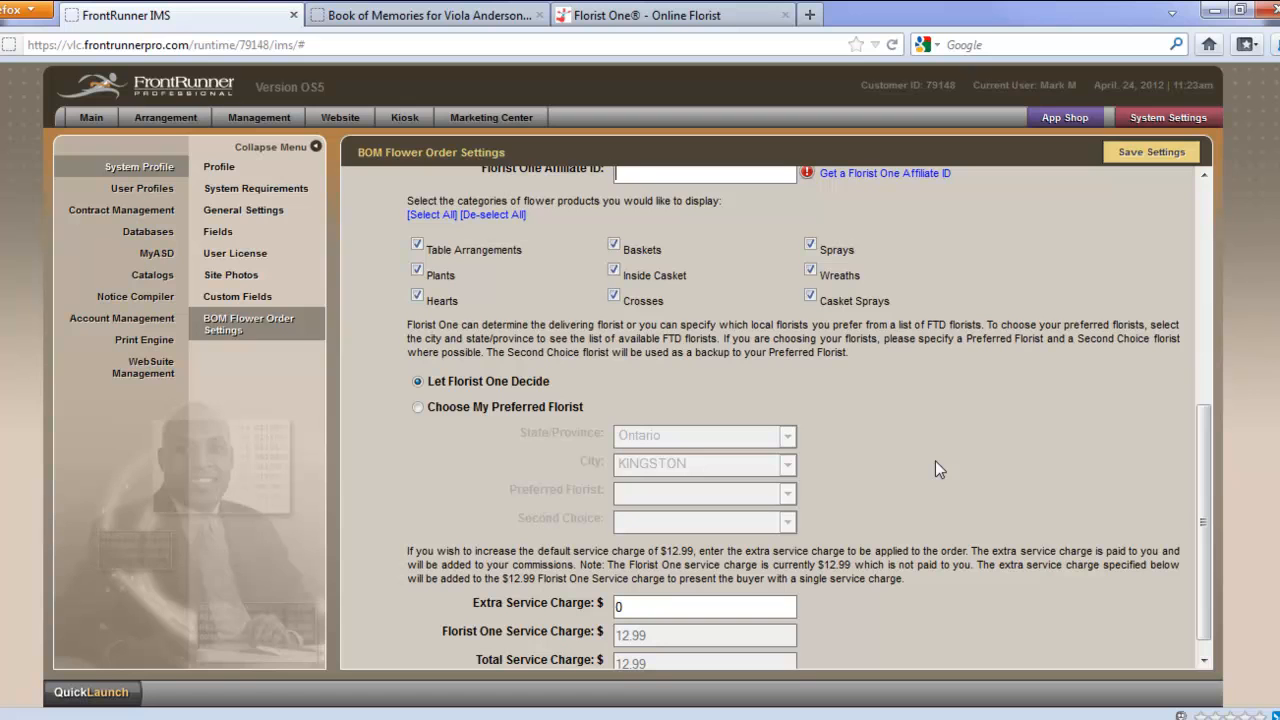
{"action": "mouse_move", "coordinate": [672, 414]}
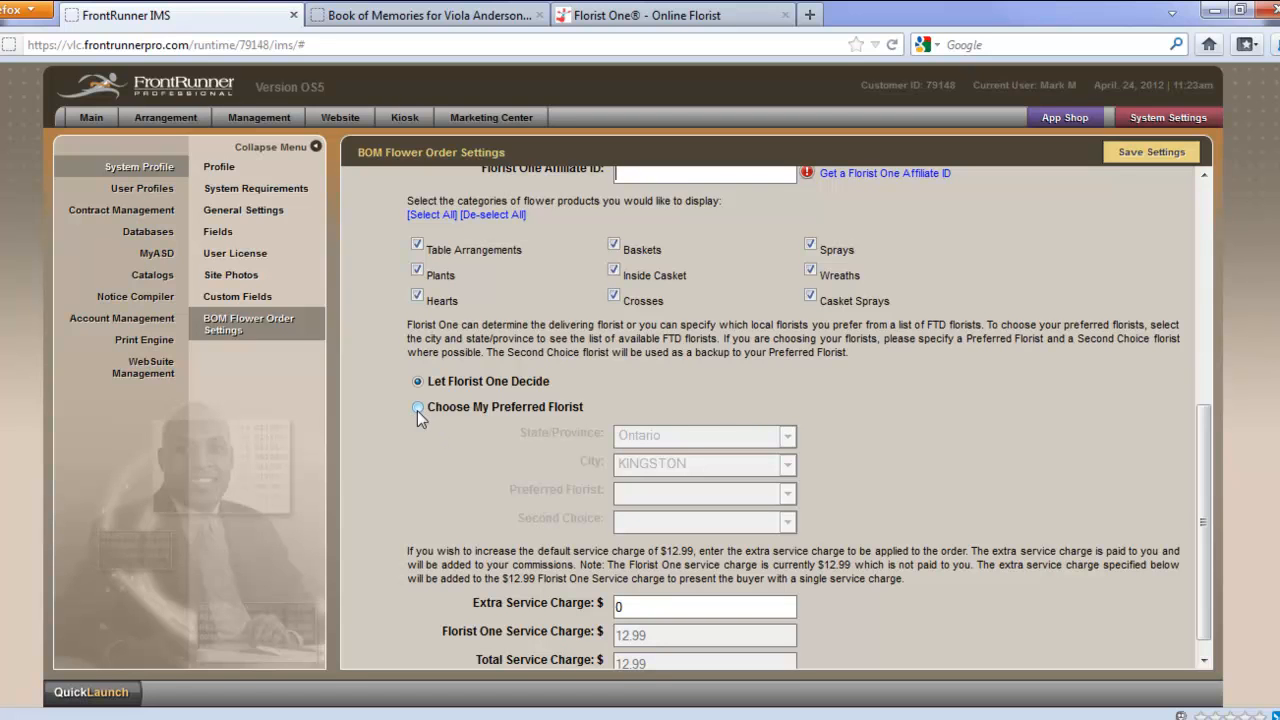
{"action": "left_click", "coordinate": [413, 407]}
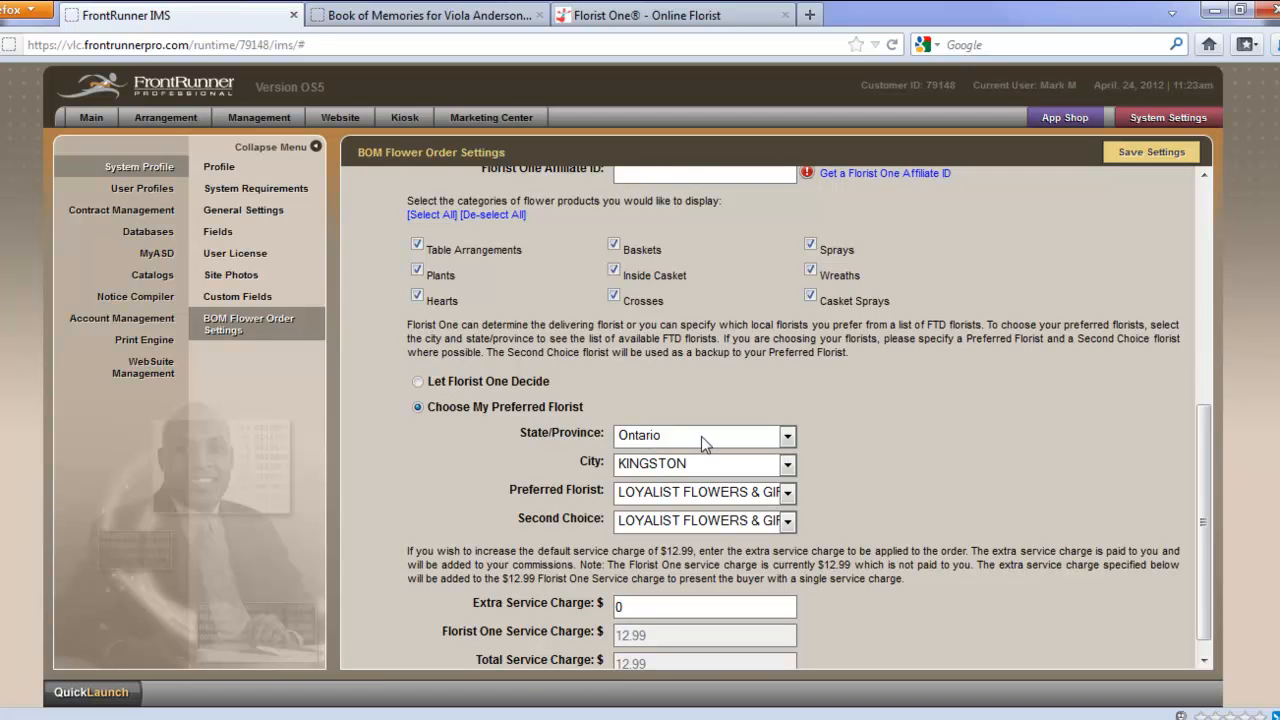
{"action": "mouse_move", "coordinate": [709, 471]}
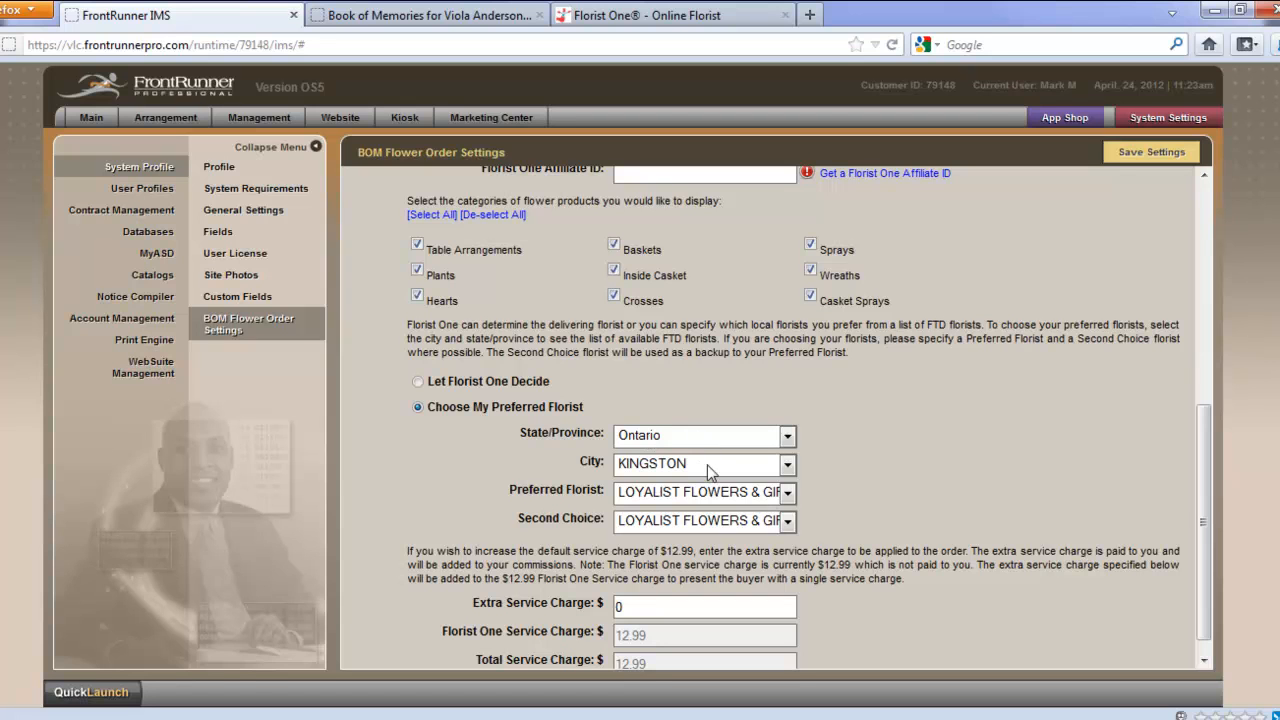
{"action": "mouse_move", "coordinate": [572, 494]}
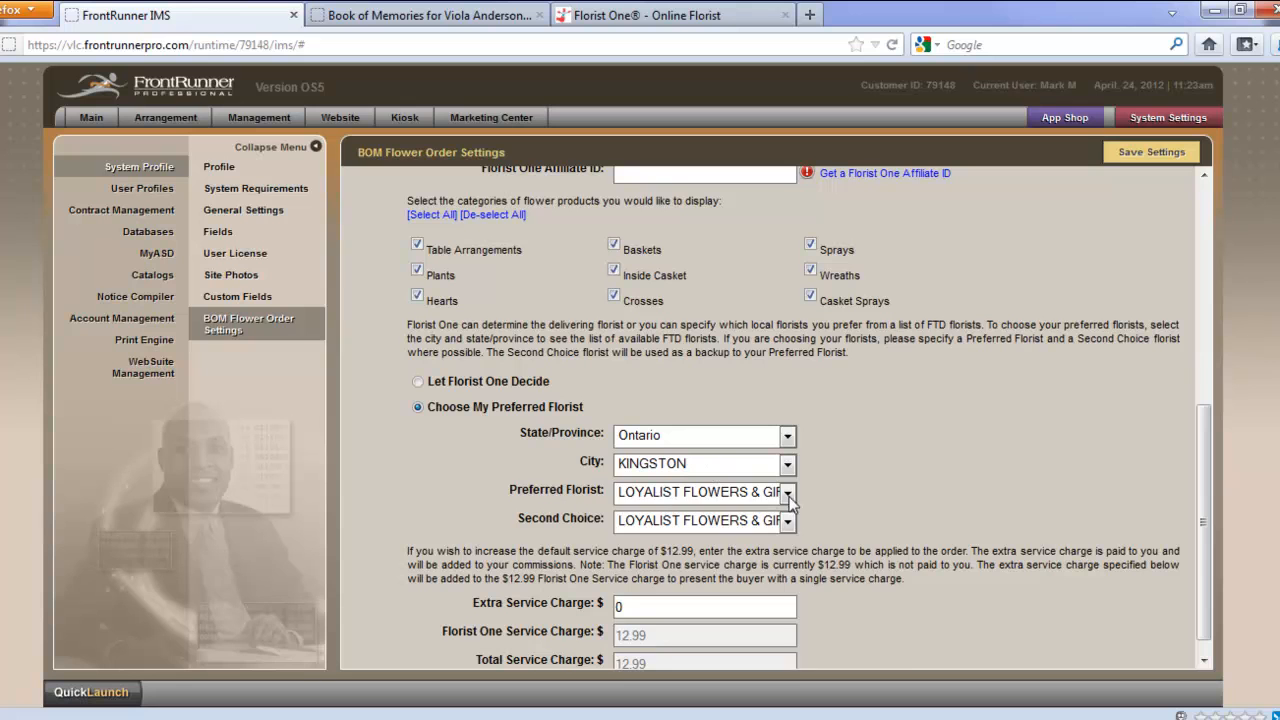
{"action": "left_click", "coordinate": [788, 492]}
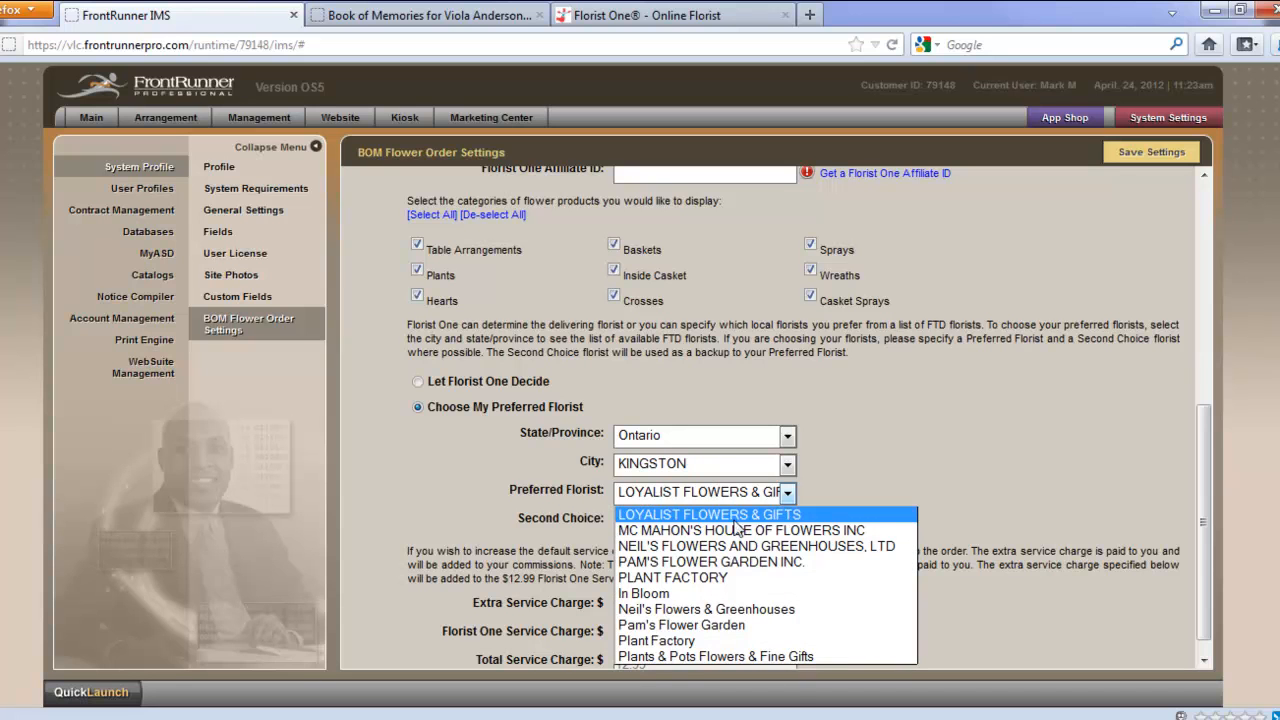
{"action": "mouse_move", "coordinate": [690, 584]}
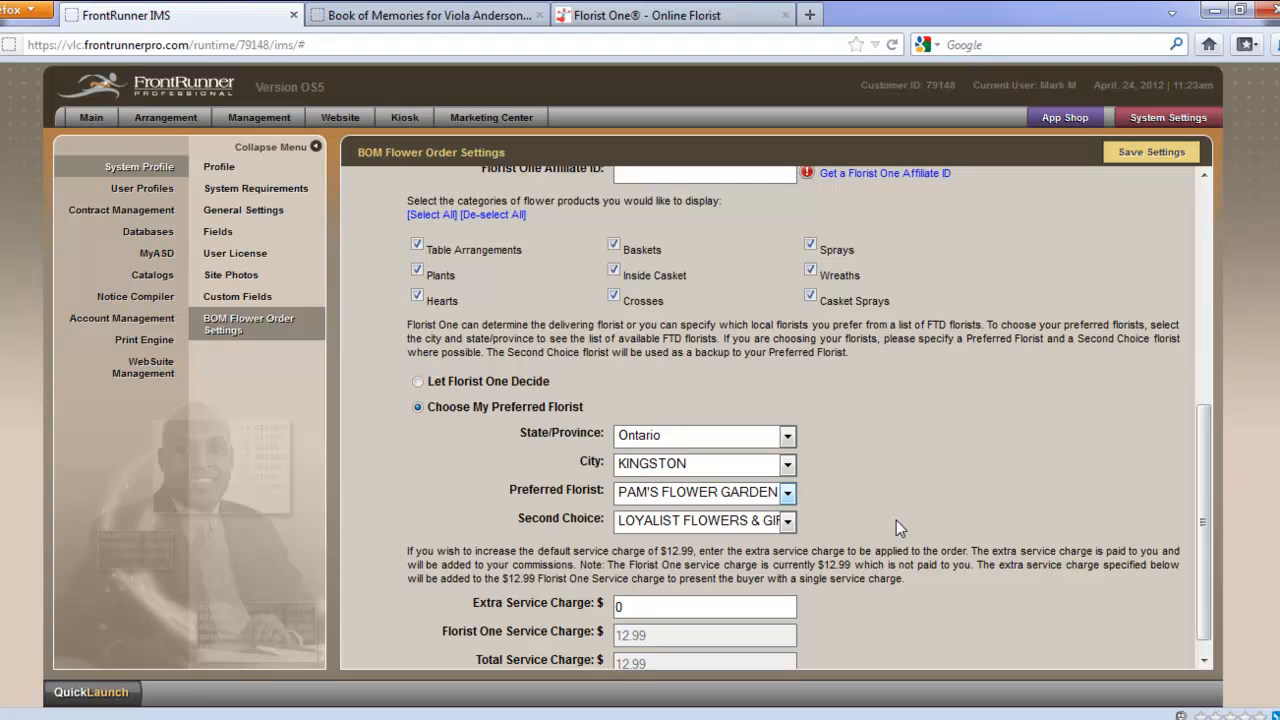
{"action": "mouse_move", "coordinate": [884, 531]}
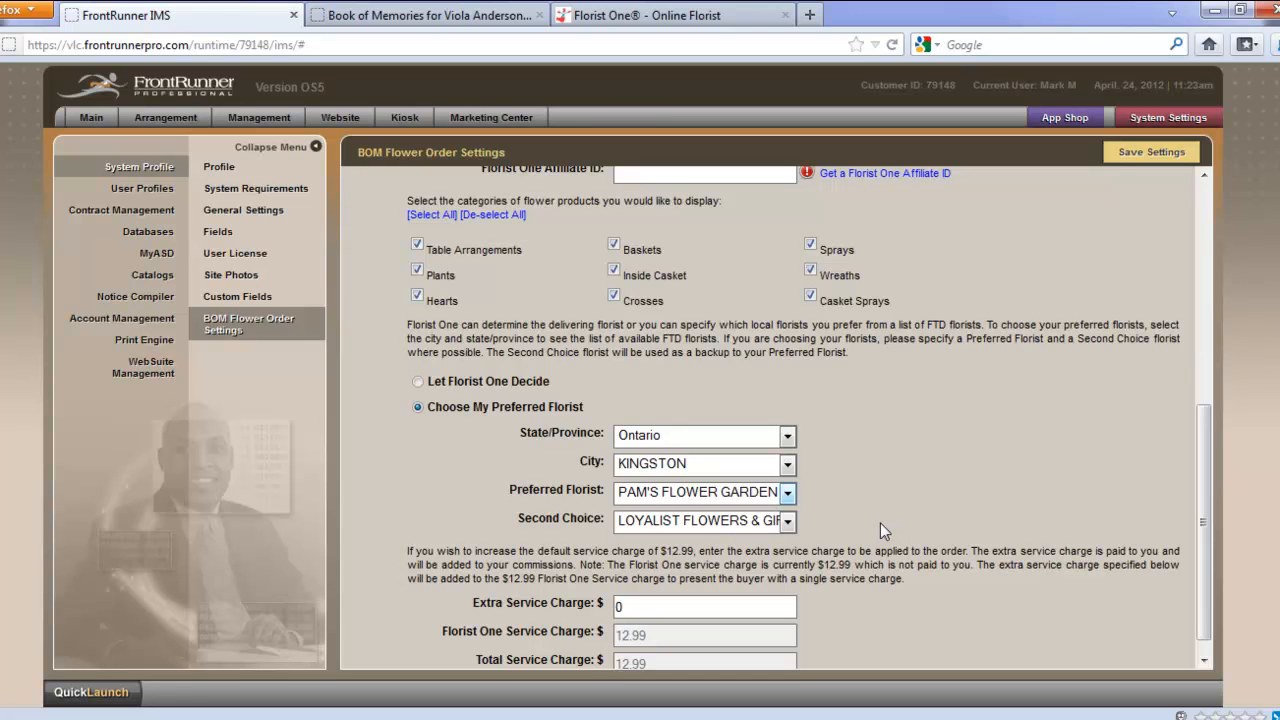
{"action": "mouse_move", "coordinate": [950, 475]}
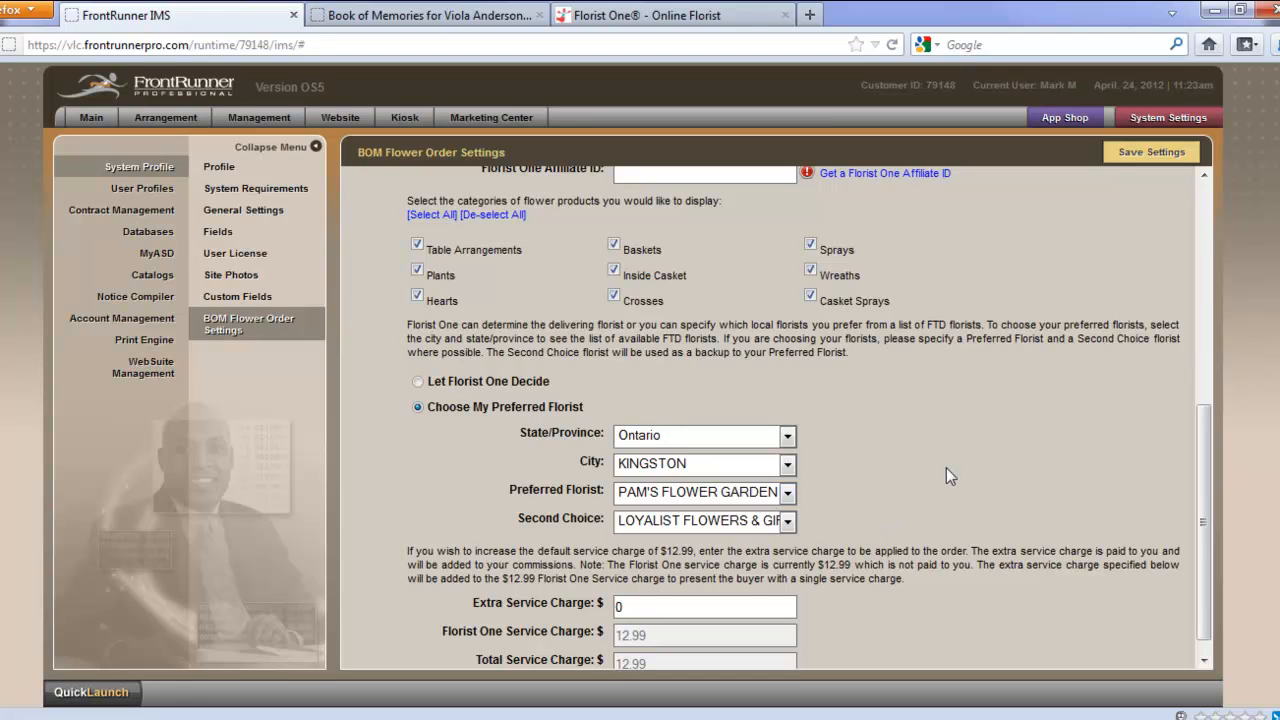
Step: Enter 5 as the extra service charge
{"action": "scroll", "scroll_direction": "down", "scroll_amount": 3}
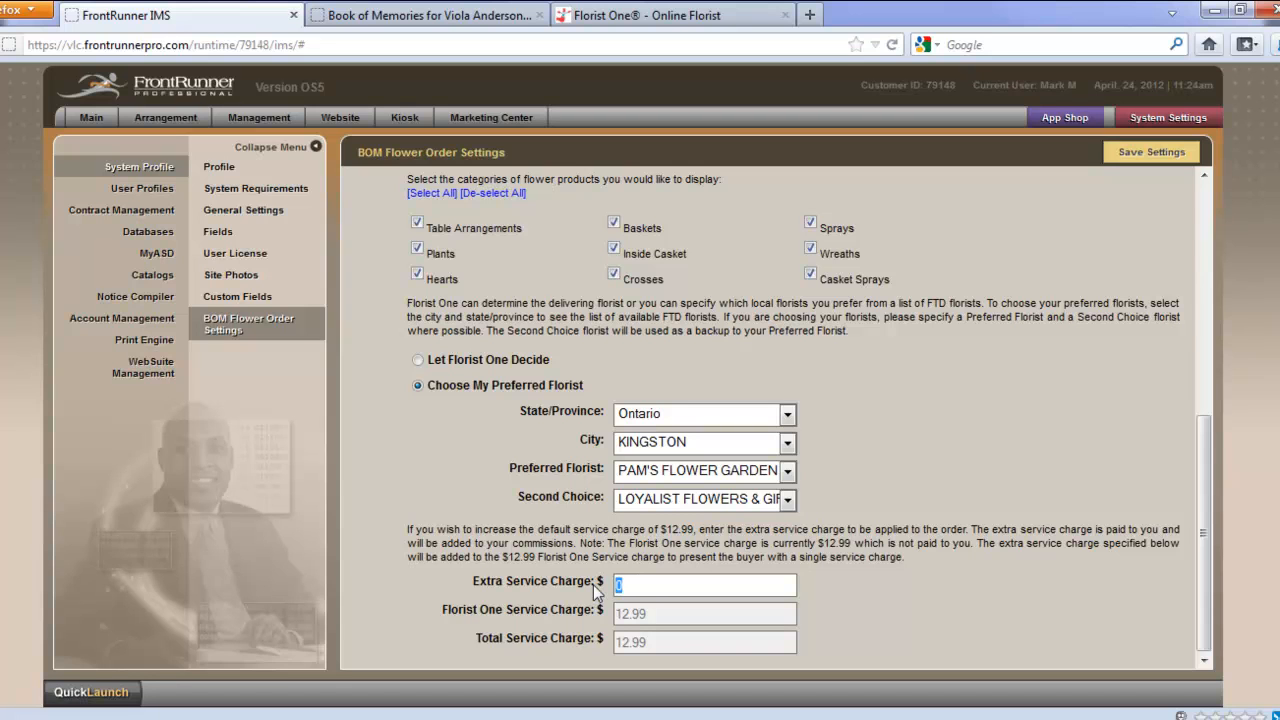
{"action": "type", "text": "5"}
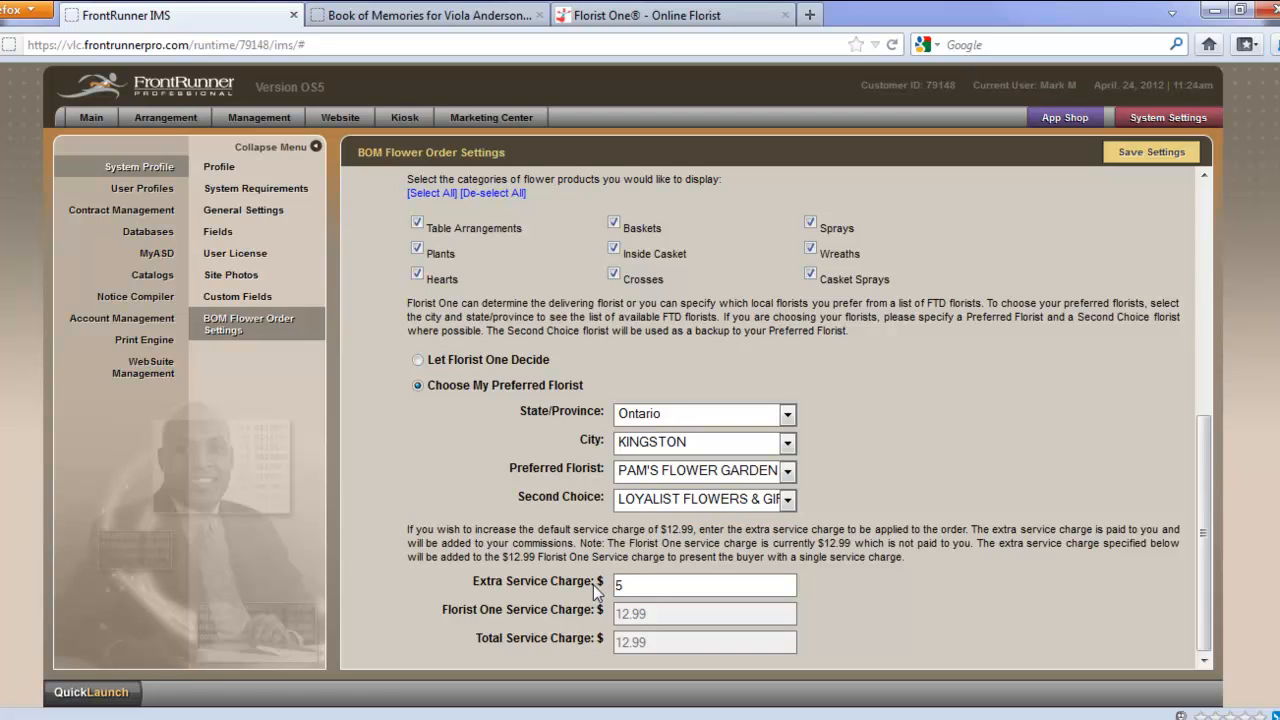
{"action": "mouse_move", "coordinate": [918, 612]}
{"action": "type", "text": "0"}
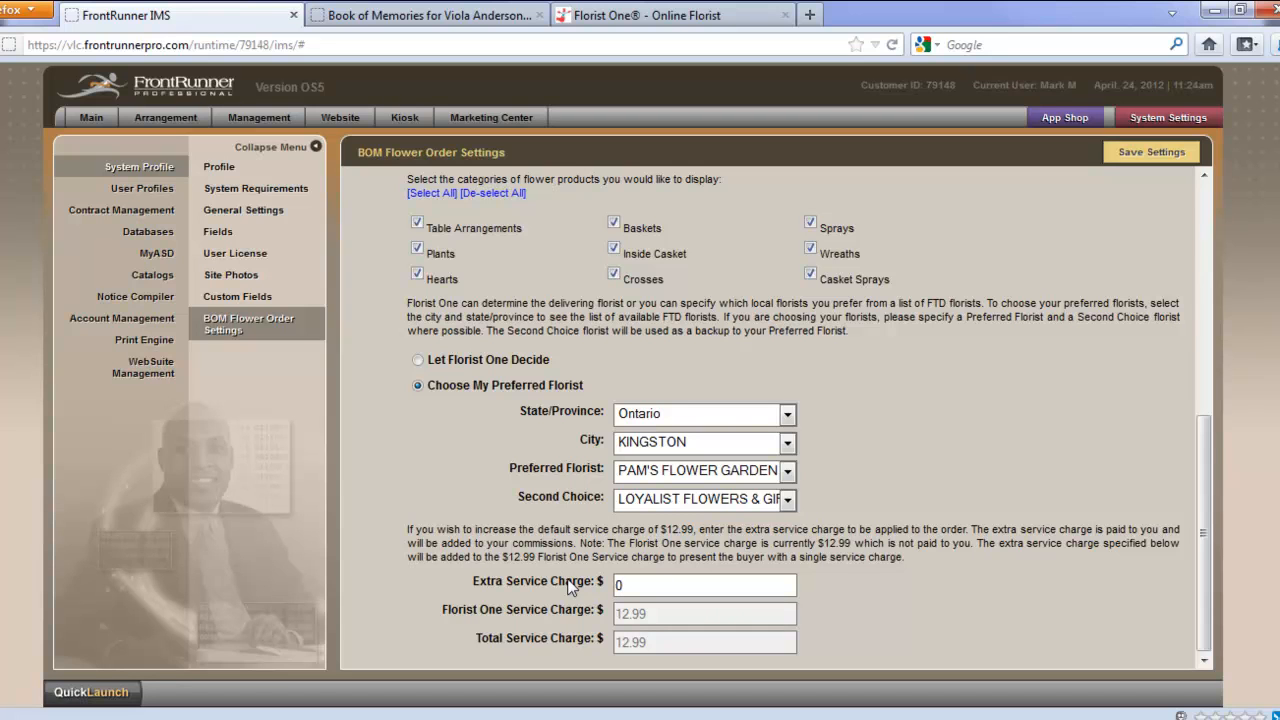
{"action": "mouse_move", "coordinate": [910, 612]}
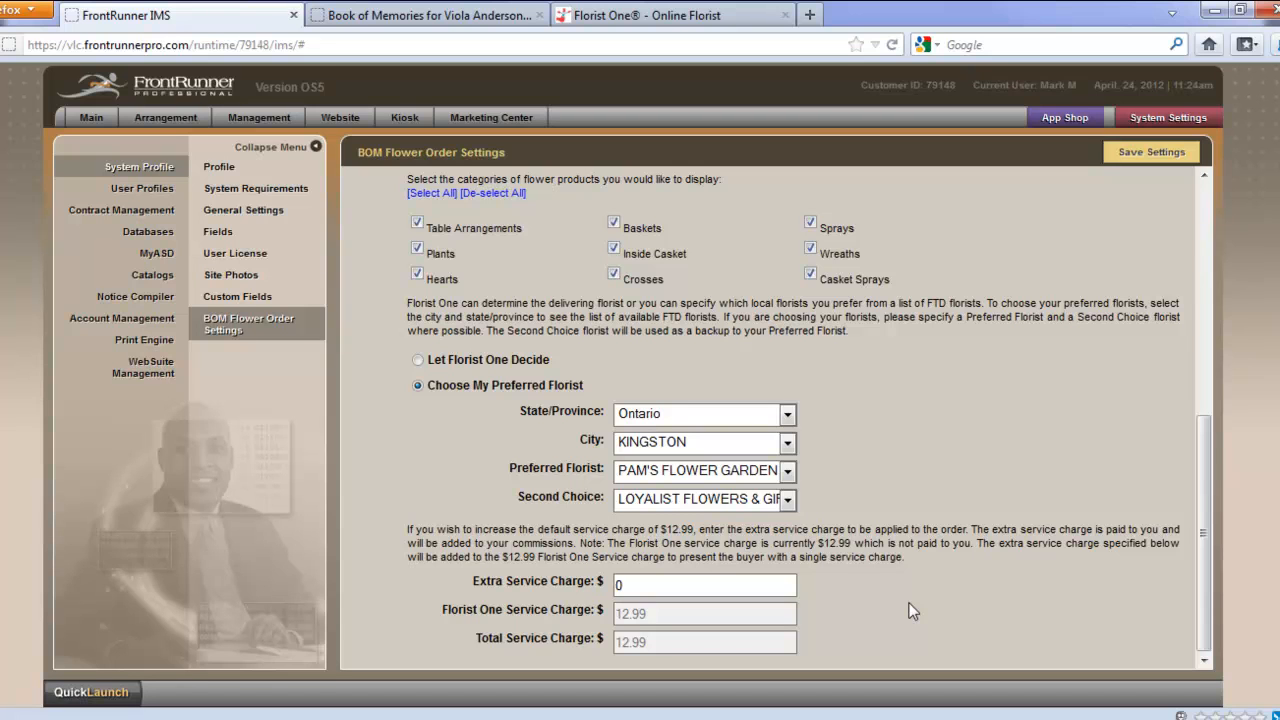
{"action": "mouse_move", "coordinate": [1151, 167]}
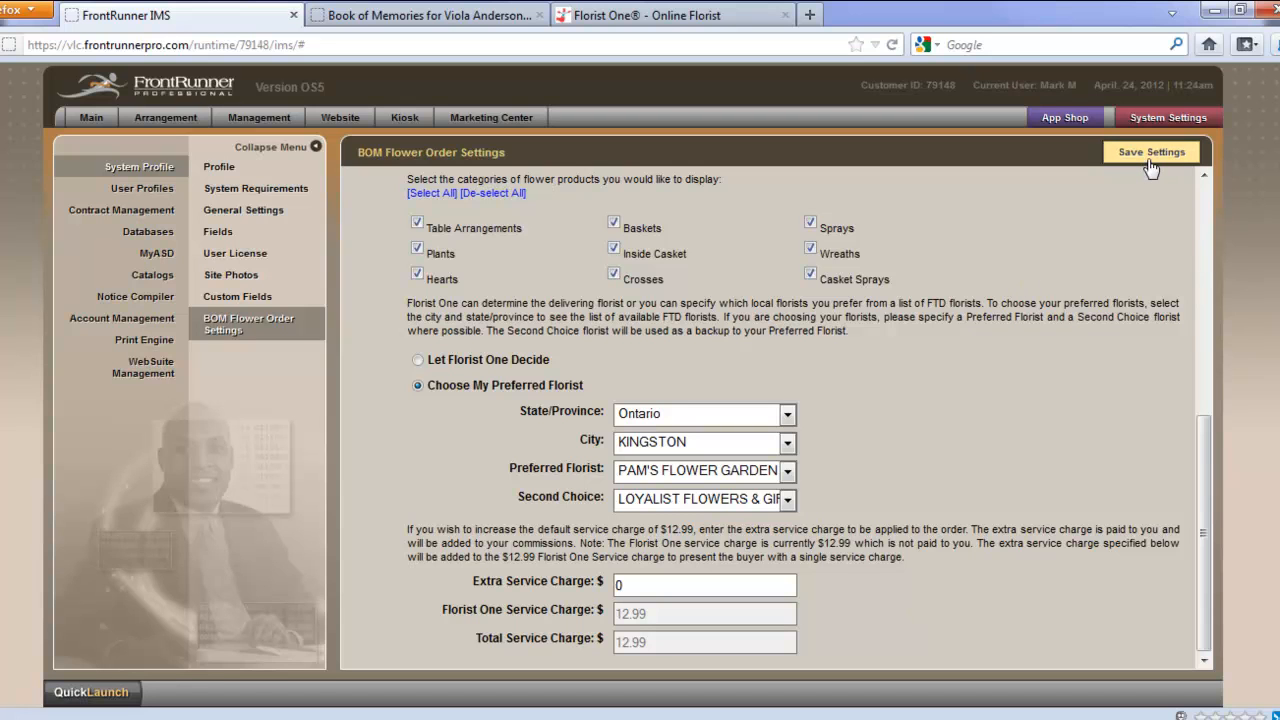